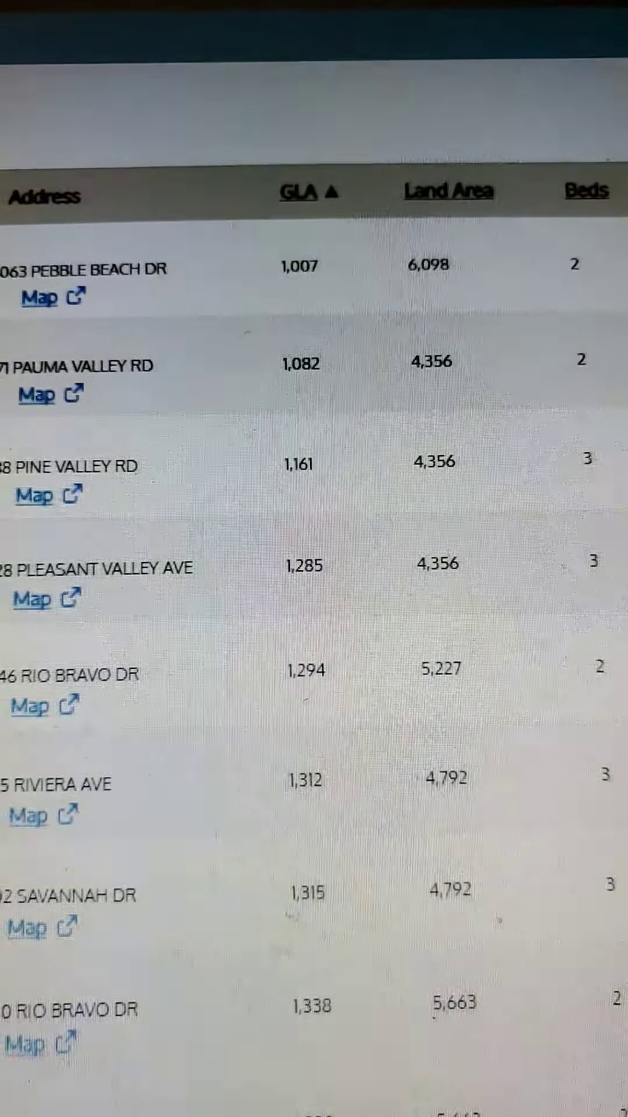
Step: Scroll the GLA-sorted comparables list and load more properties, reaching about 1,800 sq ft
scroll(down, 3)
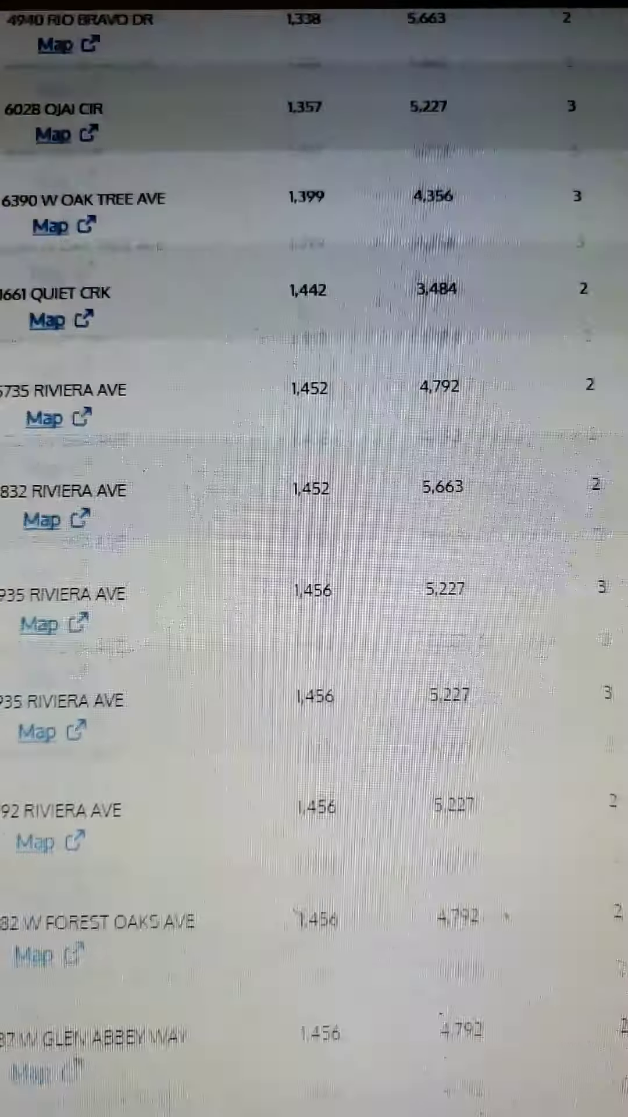
scroll(down, 3)
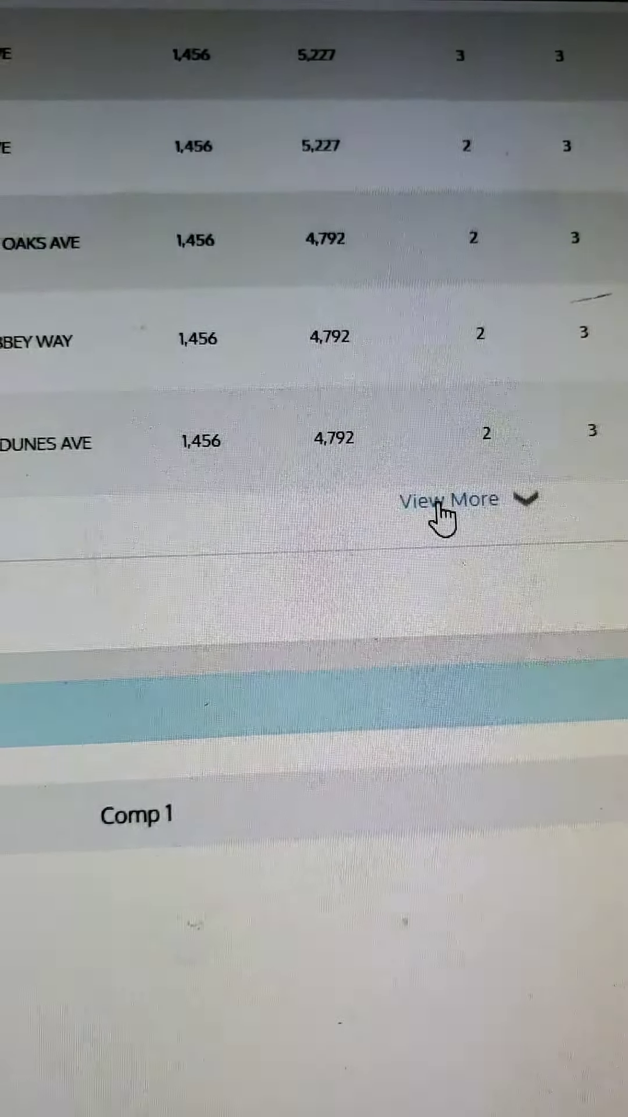
click(450, 499)
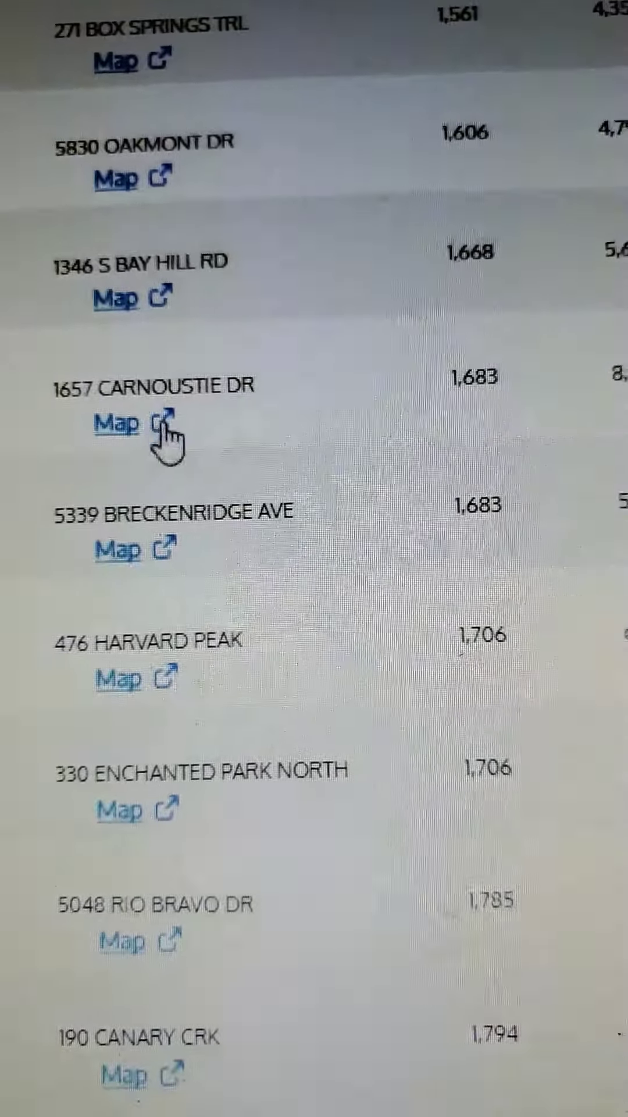
Step: Scroll across and up to review the six competitive listings and three sold comps
scroll(right, 3)
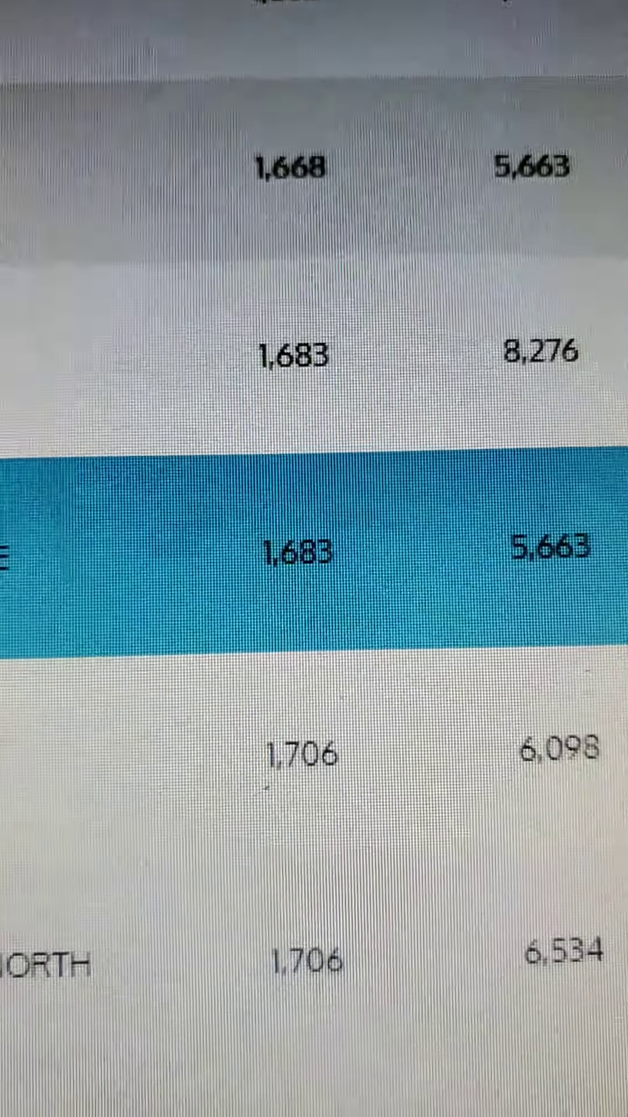
scroll(up, 3)
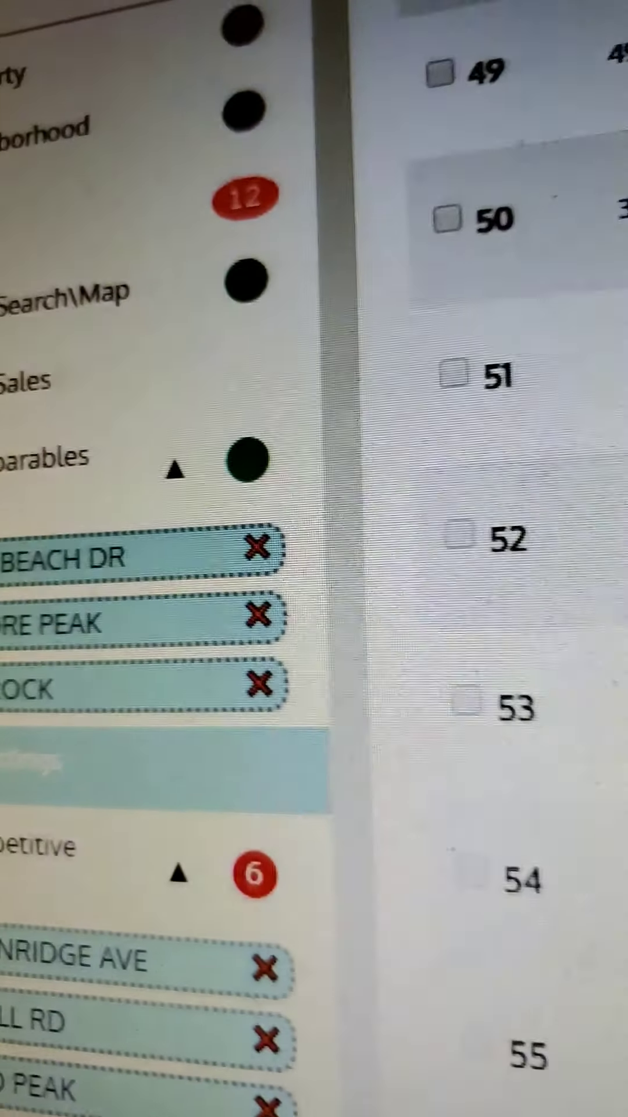
Step: Mark the $274,500 EV19269000 comparable's sale type as Arms length sale
scroll(down, 3)
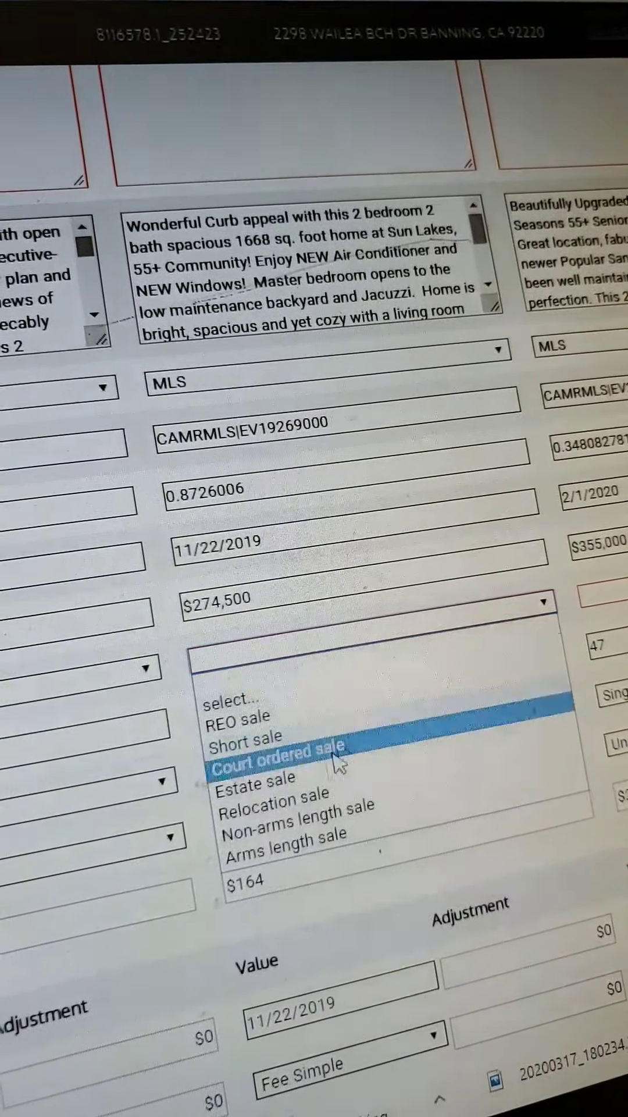
click(280, 851)
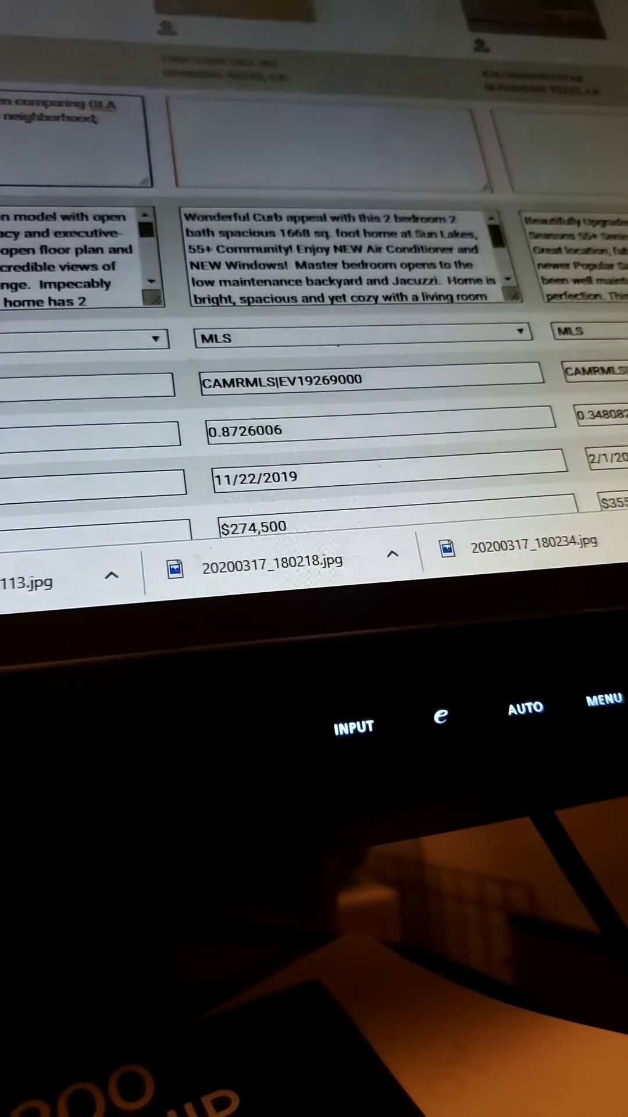
scroll(down, 3)
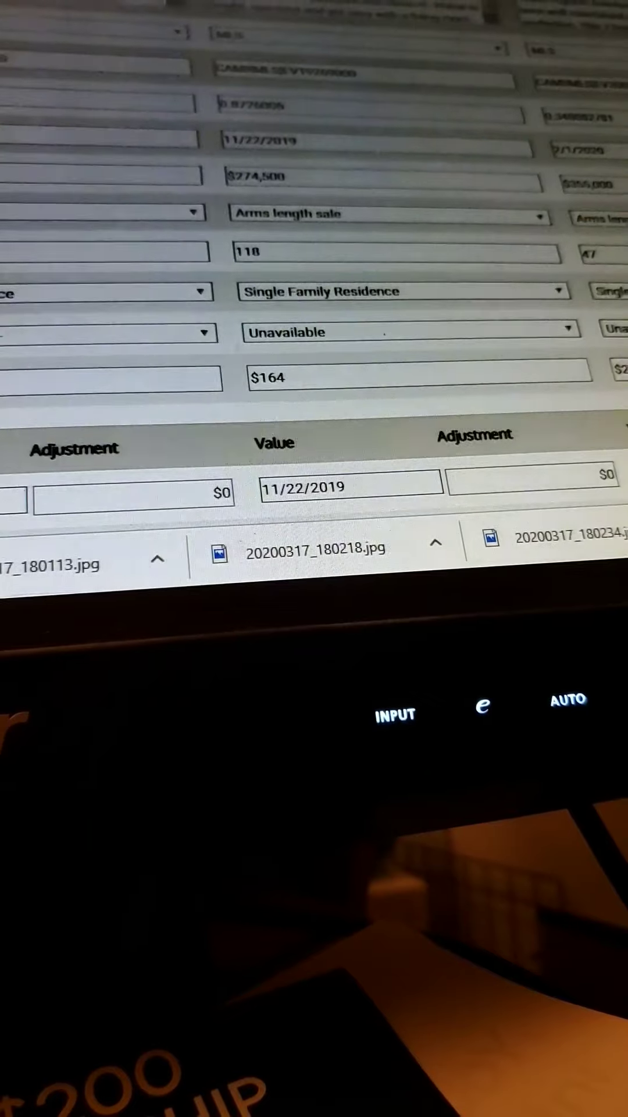
scroll(down, 3)
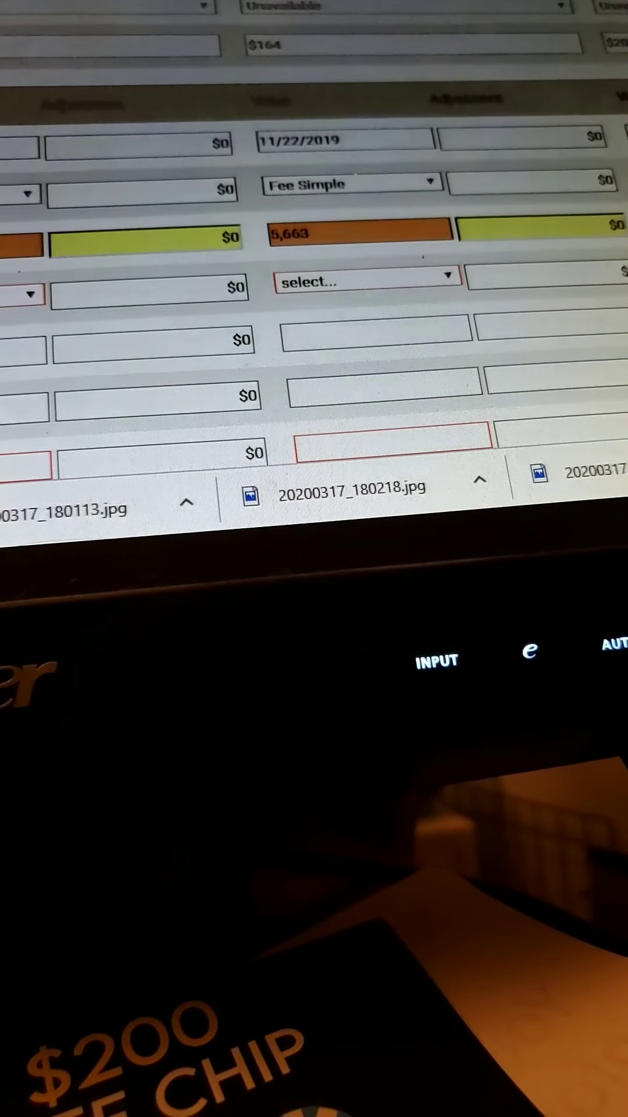
scroll(down, 3)
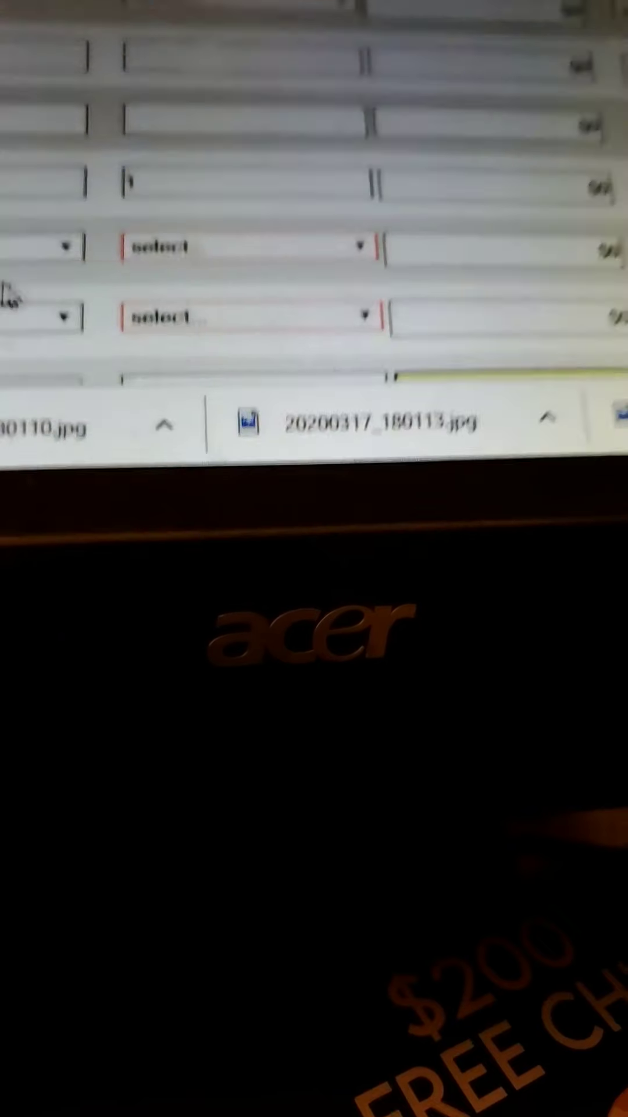
Step: Give the 2/1/2020 comp 1 story and the Traditional style
click(171, 346)
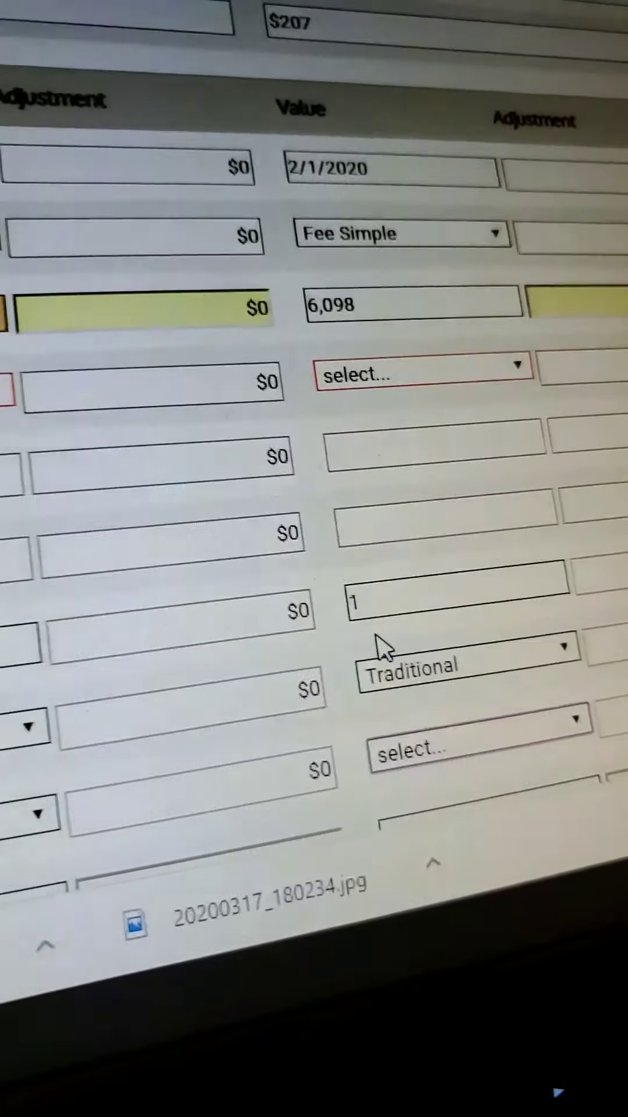
Step: Choose Superior in the 1/19/2020 comp's Inferior/Superior/Equal dropdown
click(420, 374)
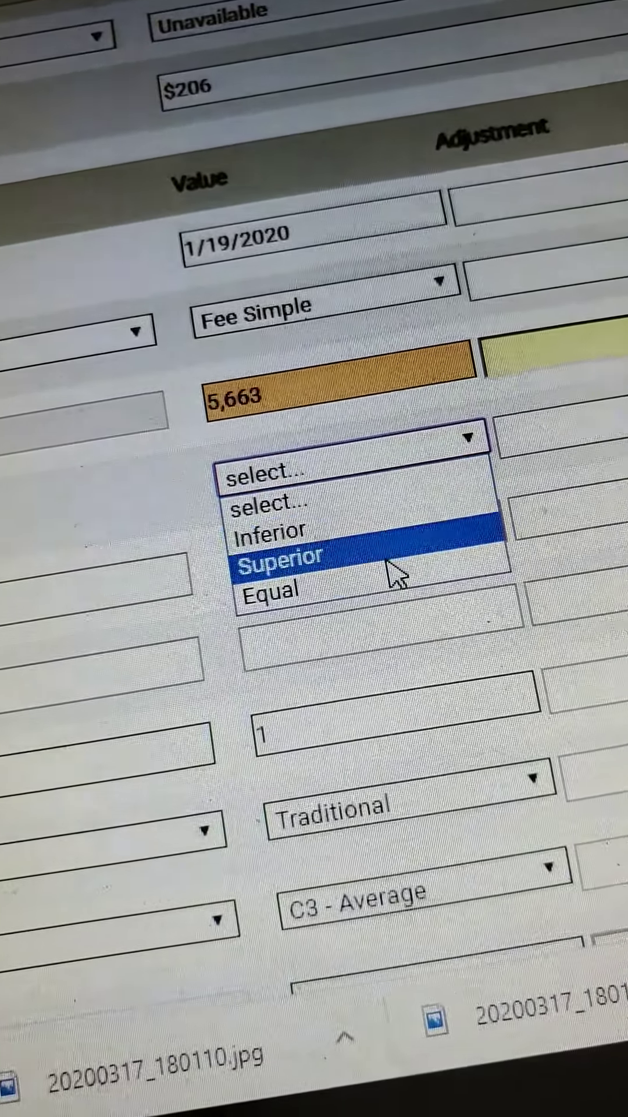
click(271, 589)
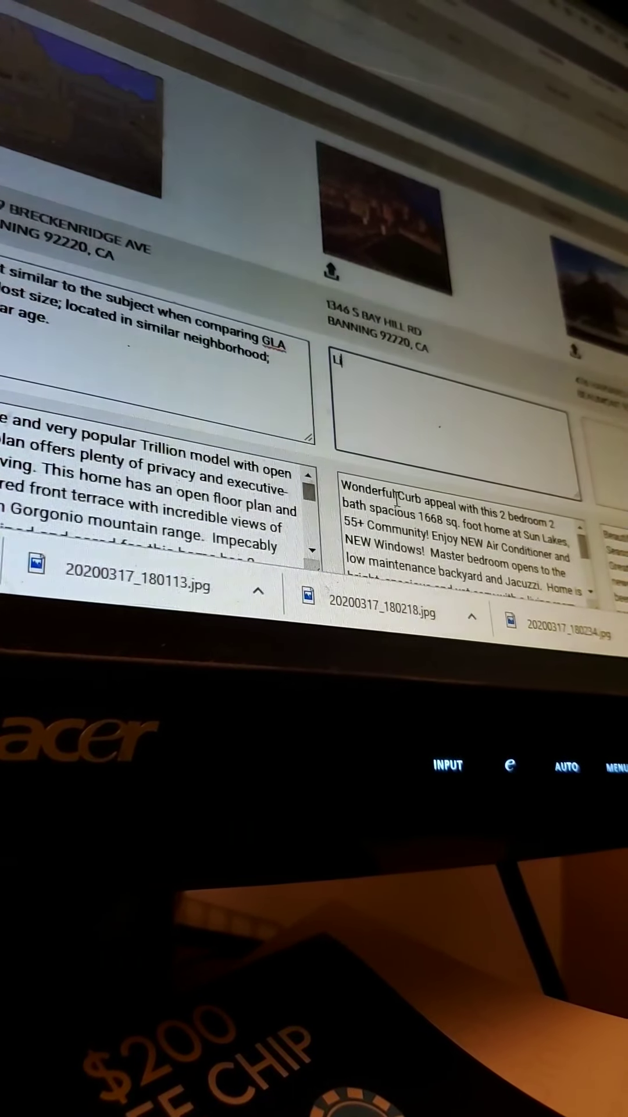
Step: Write the Comp 2 comment: inferior in GLA, lot size and age, similar location
text(ist Comp)
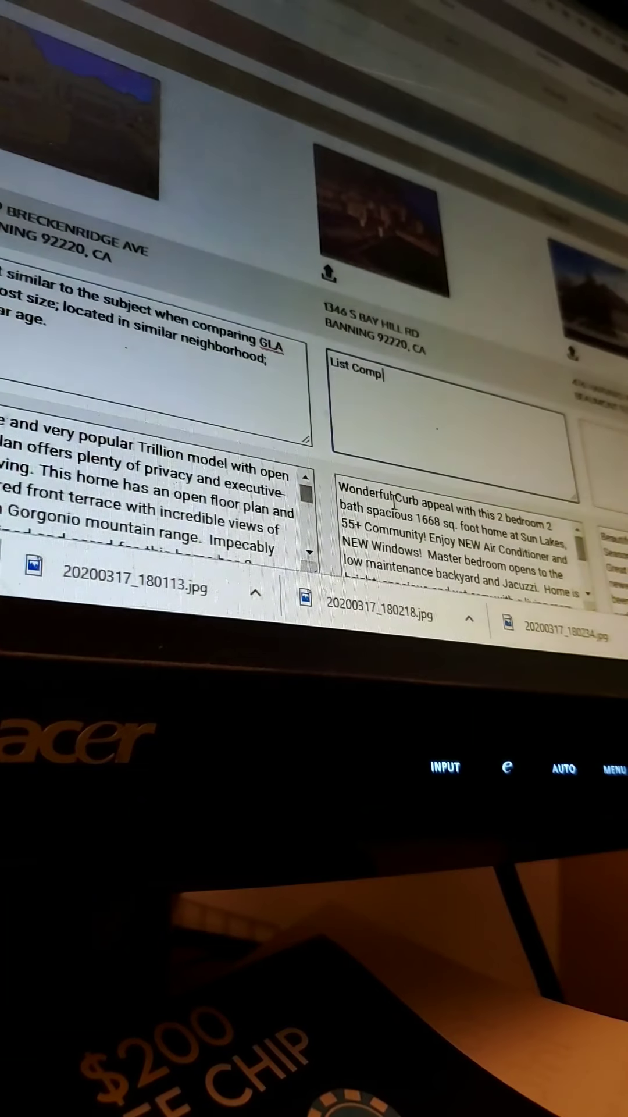
text(2 info)
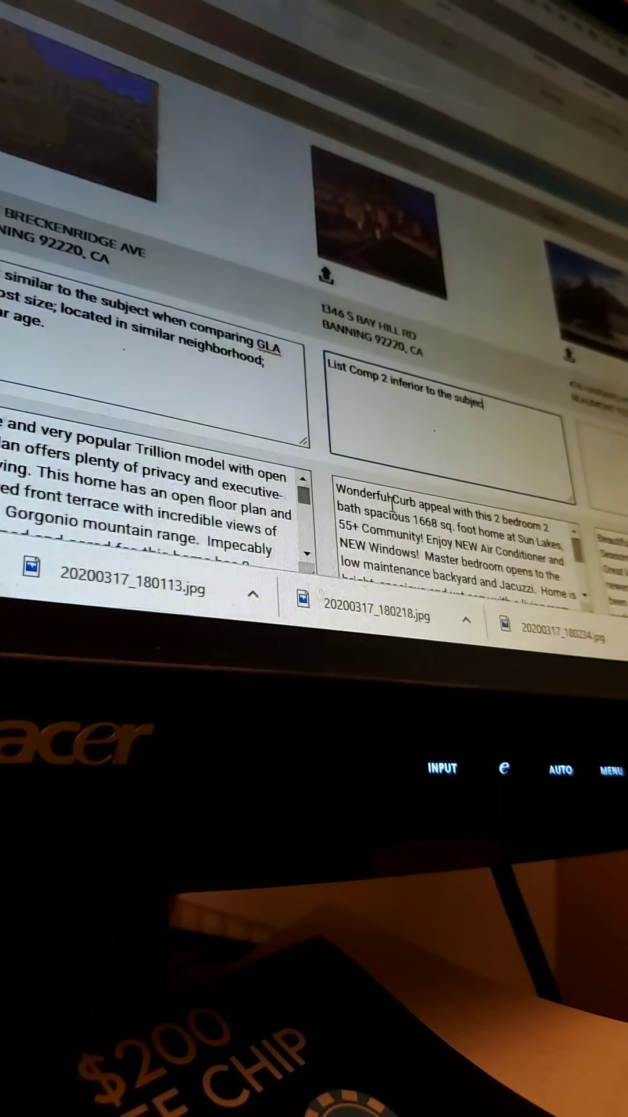
text(when considering)
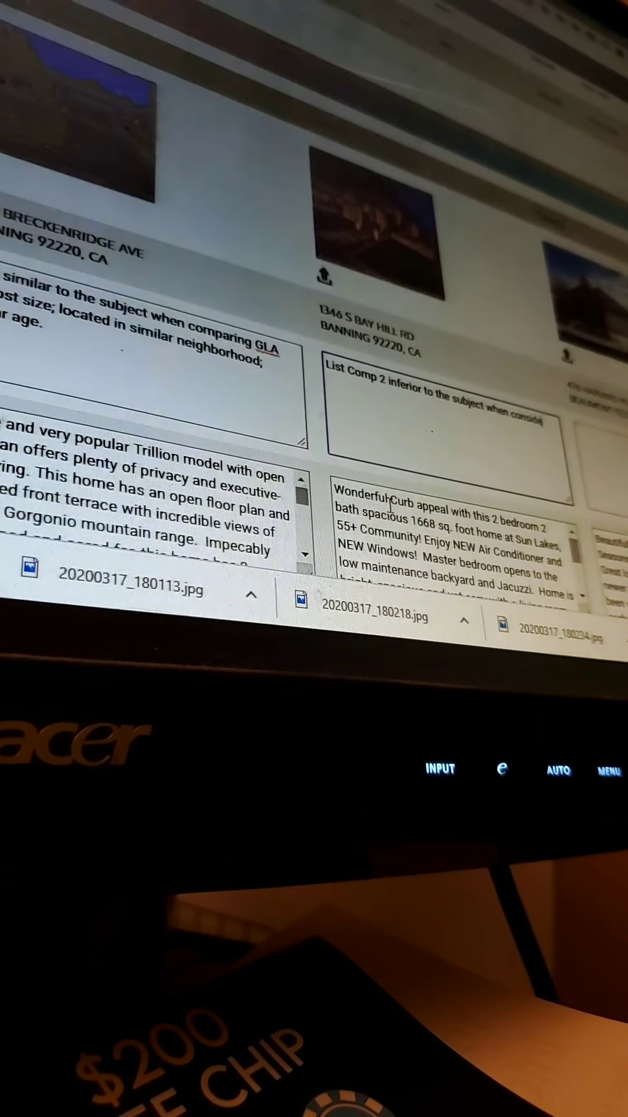
text(GLA a)
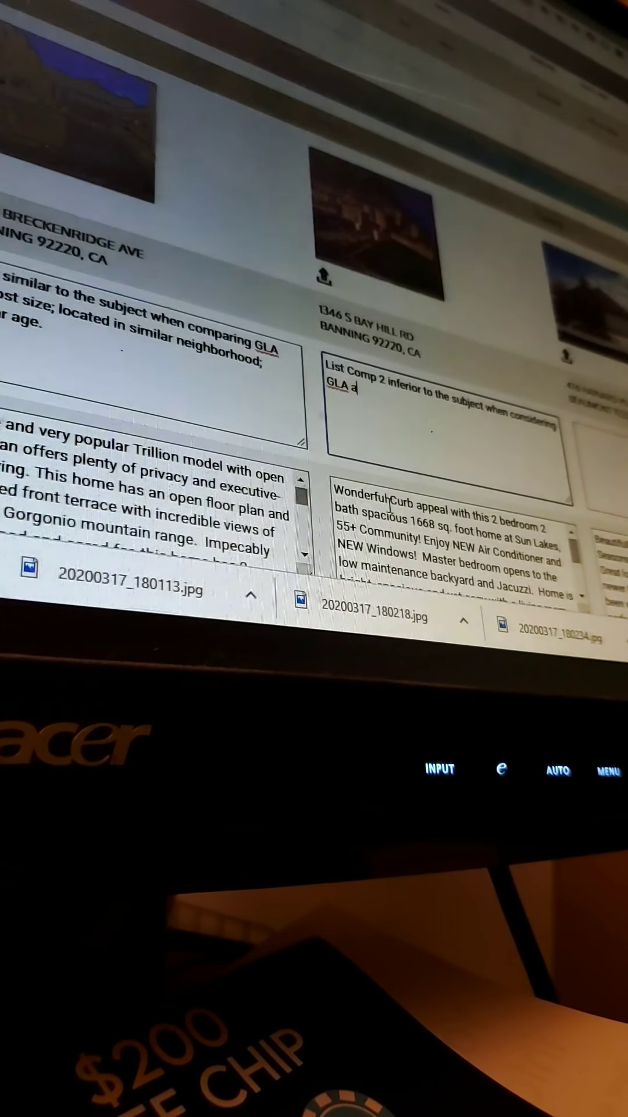
text(nd lot size)
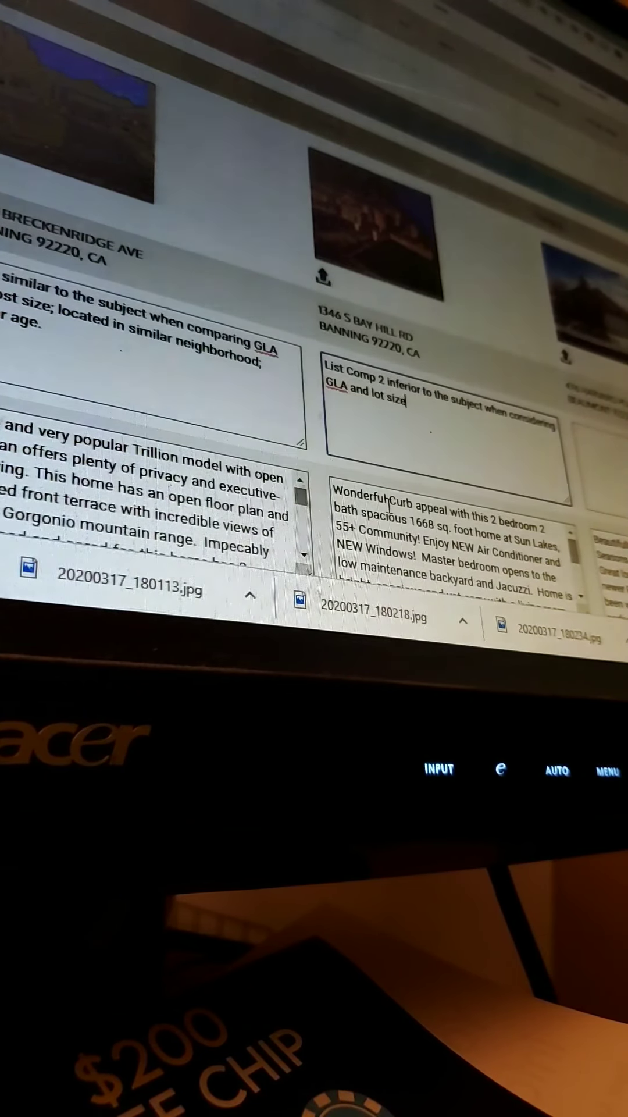
text(as well as)
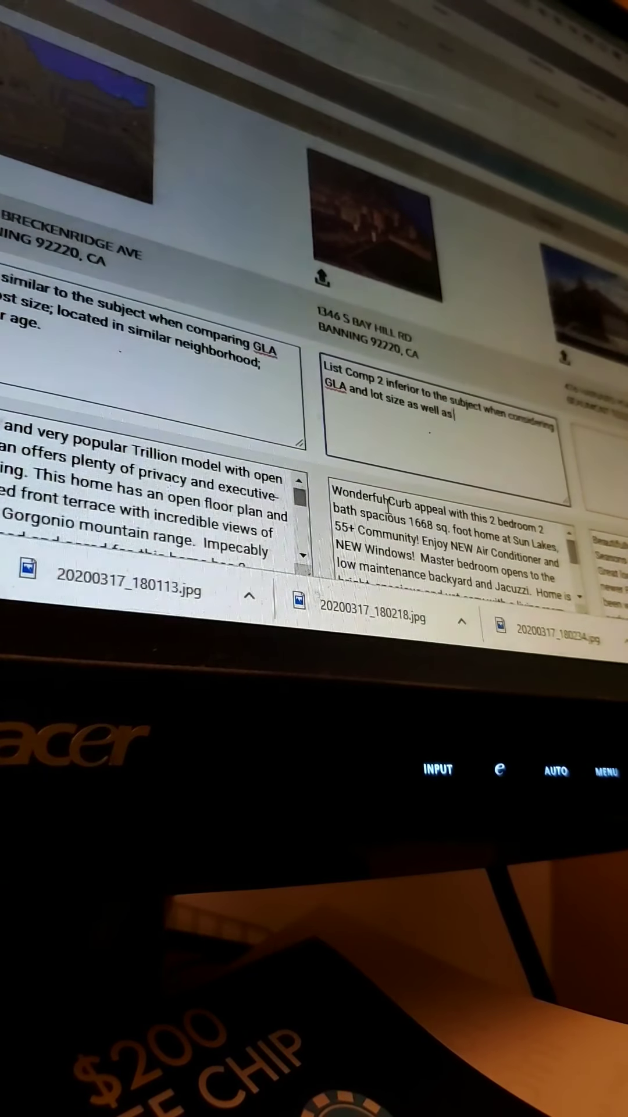
text(a)
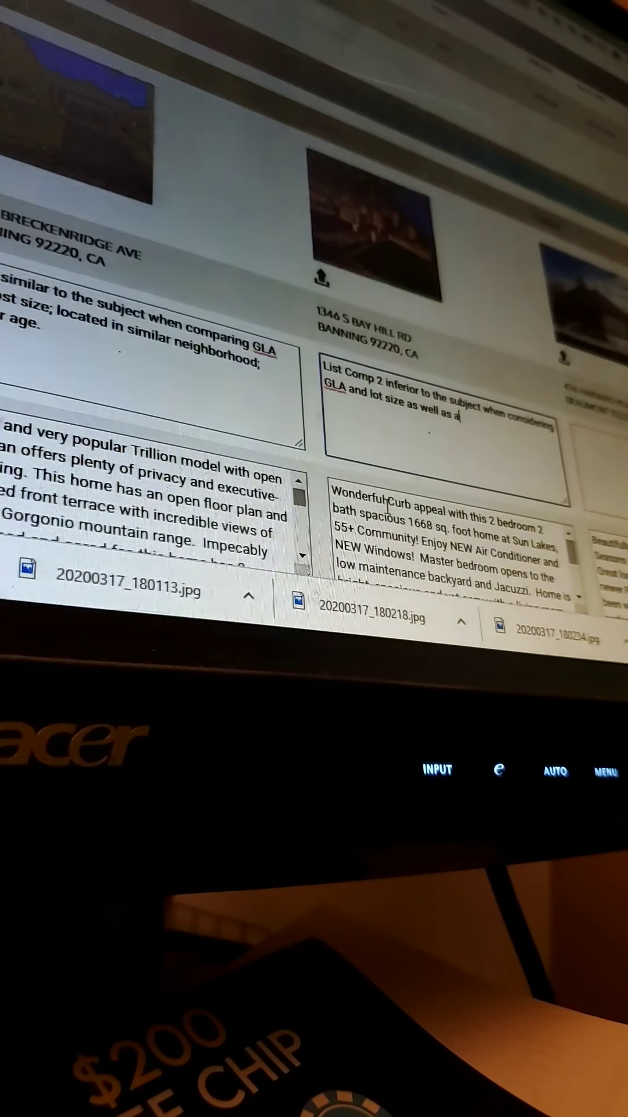
text(ge.)
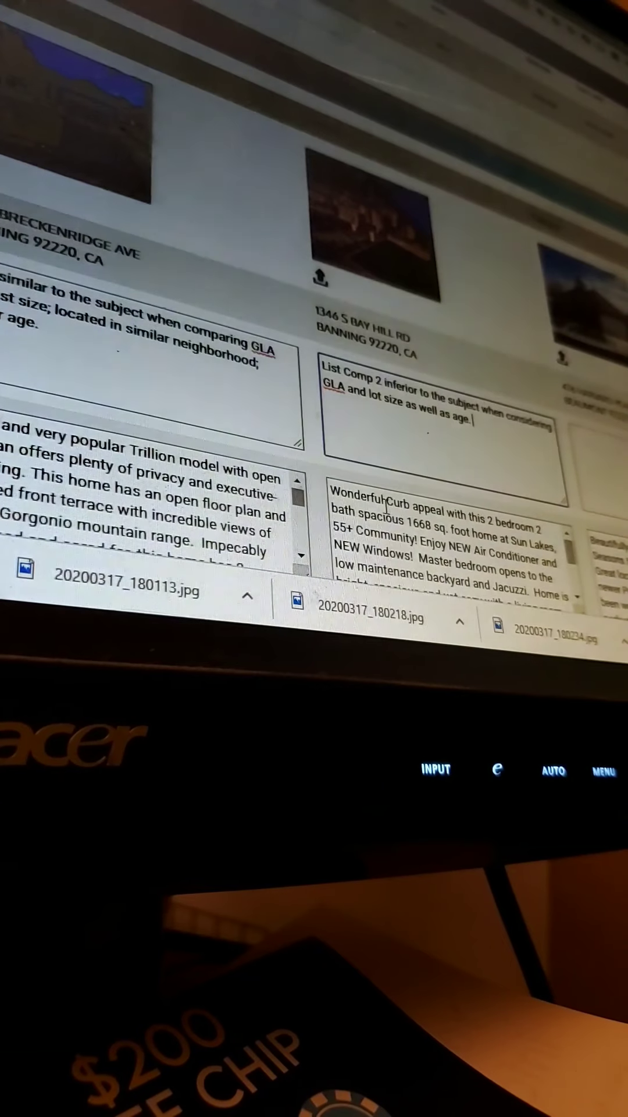
text(Similar location)
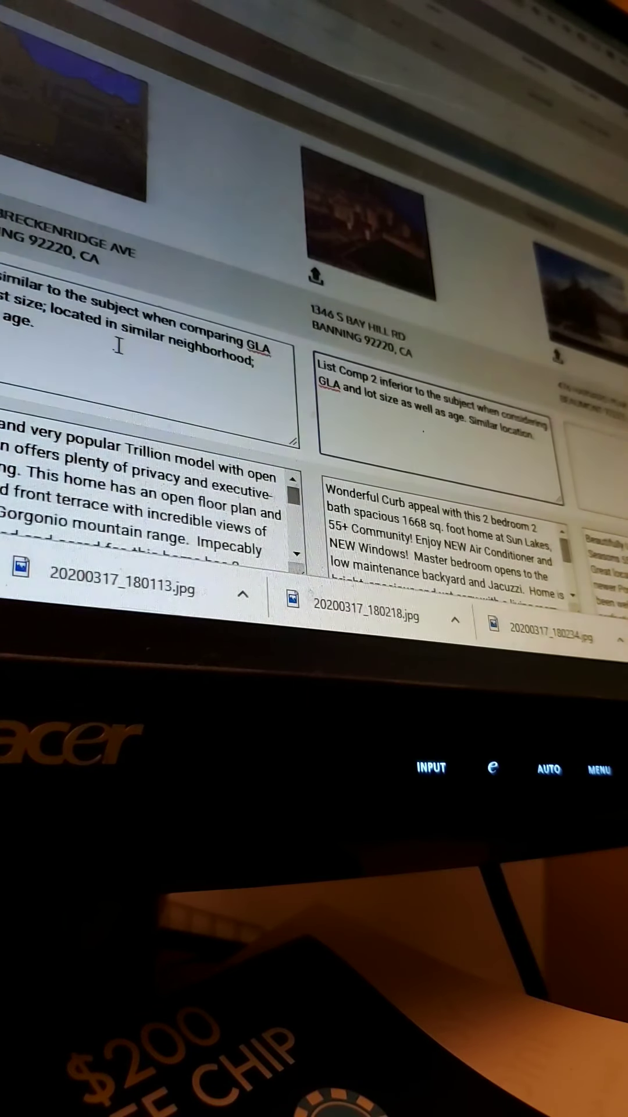
text(Be)
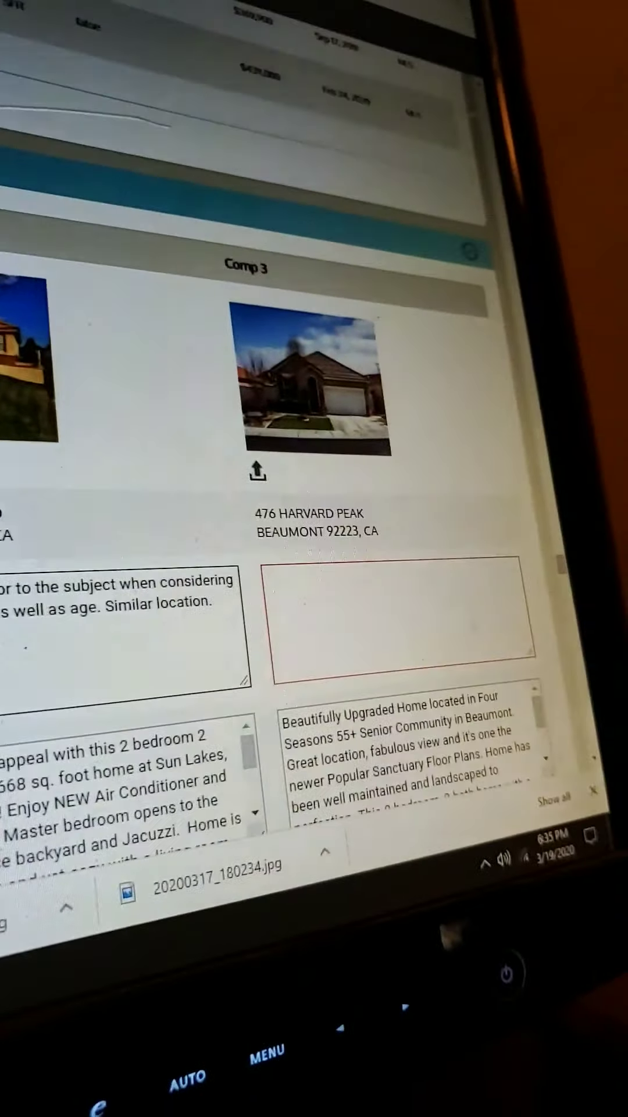
Step: Comment that Comp List 3 is superior in GLA, lot size and age
scroll(down, 3)
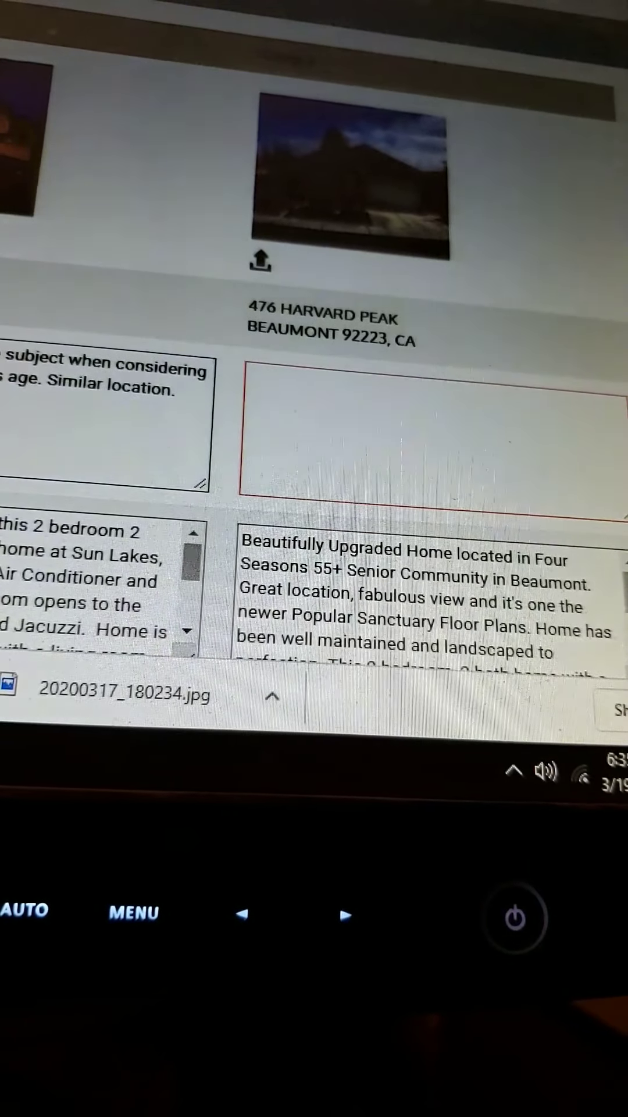
scroll(down, 3)
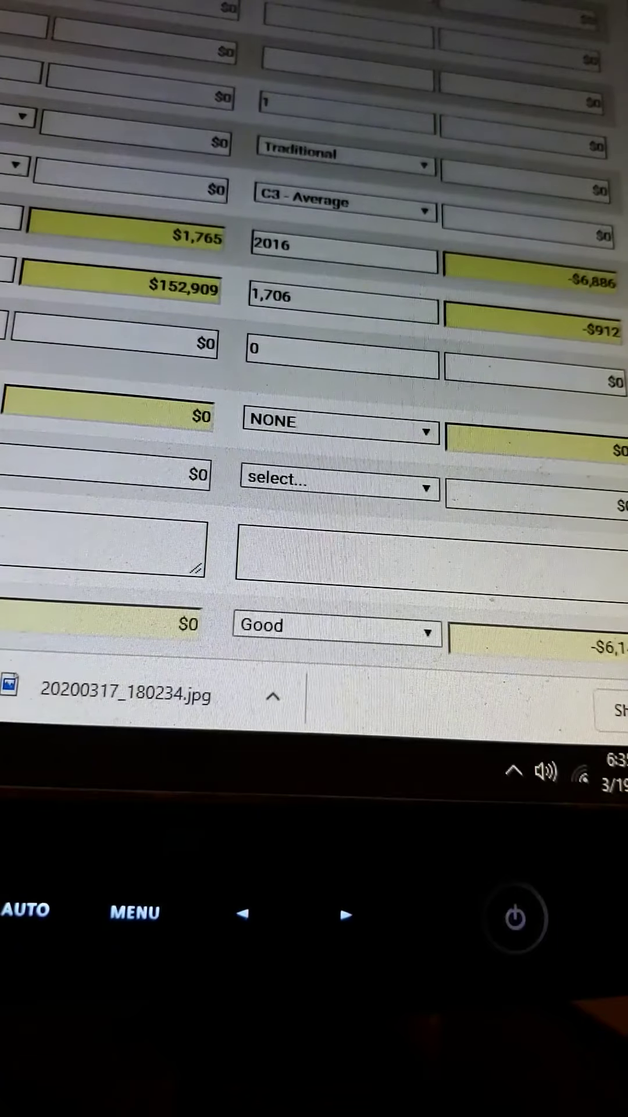
scroll(down, 3)
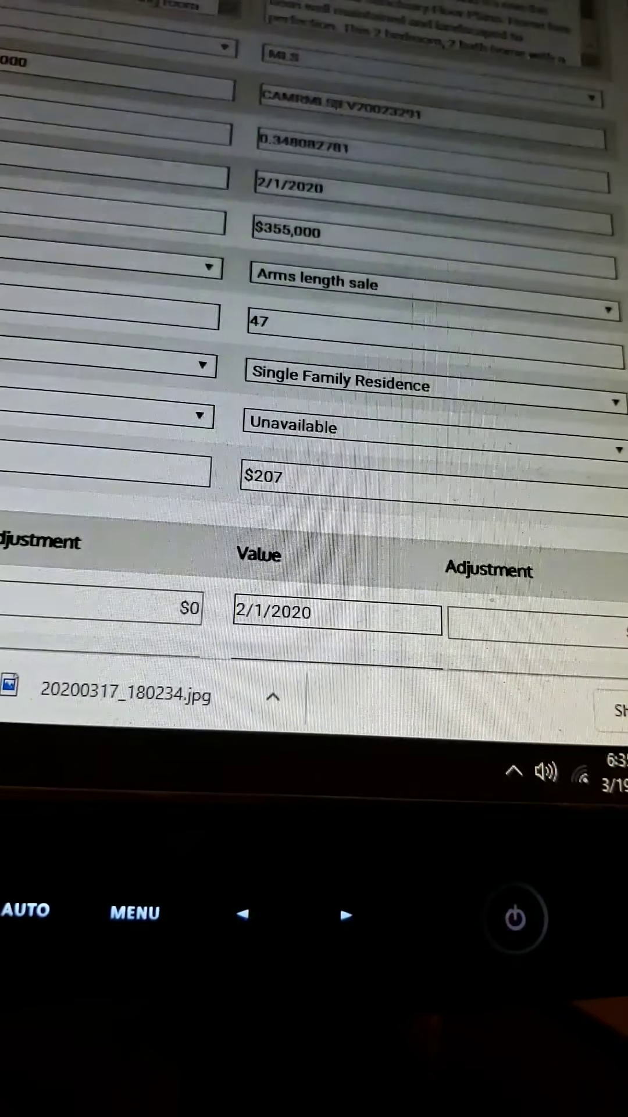
scroll(down, 3)
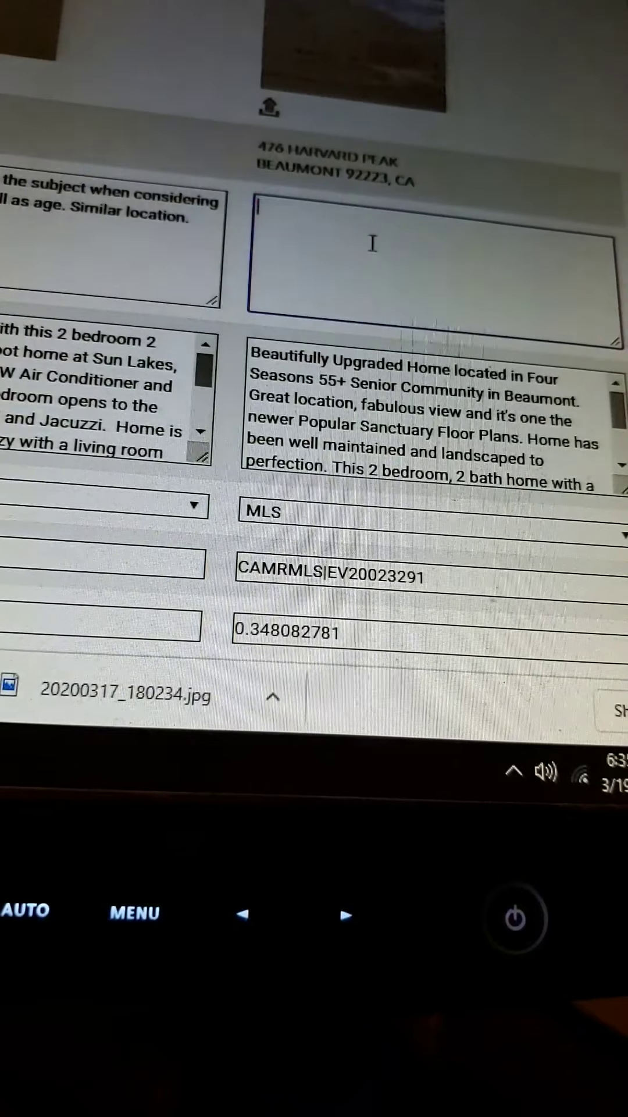
text(Comp)
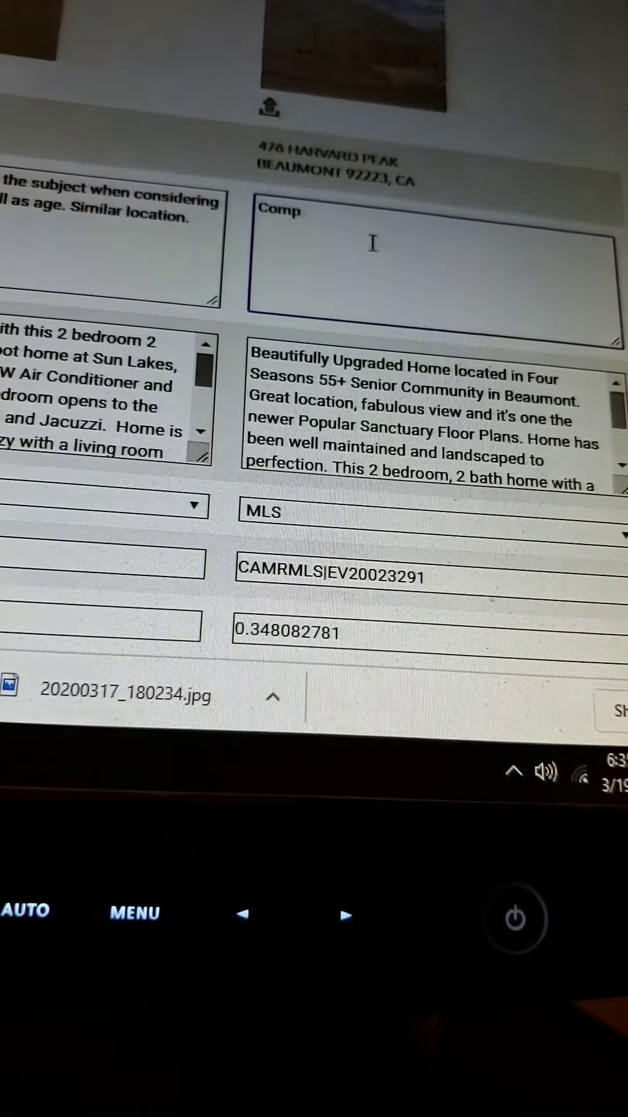
text(List 3)
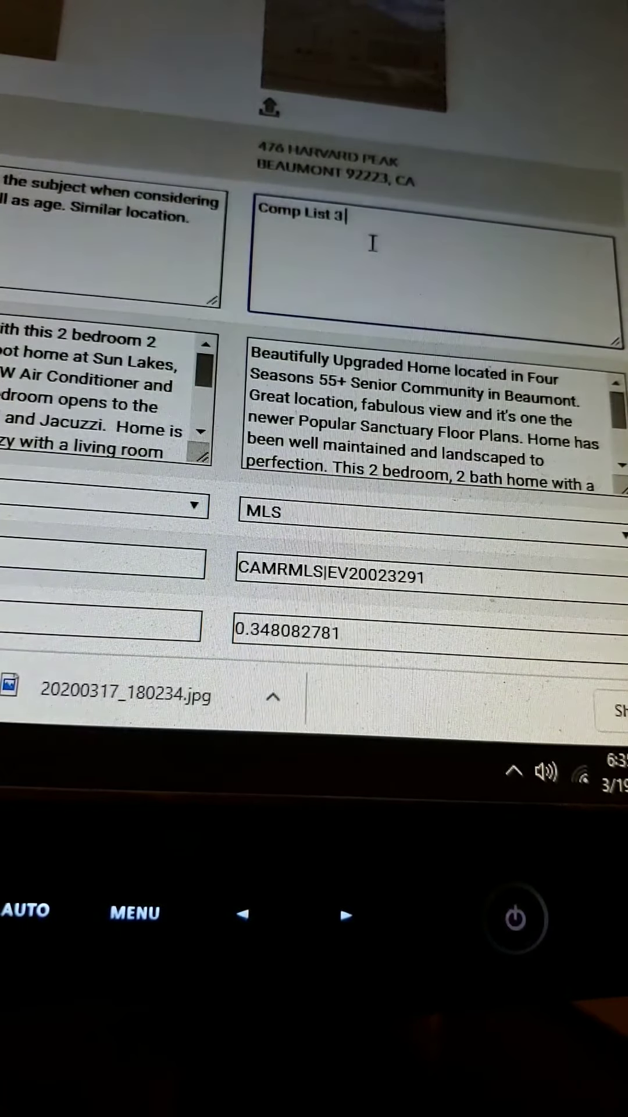
text(is superior to the subject when considering GLA)
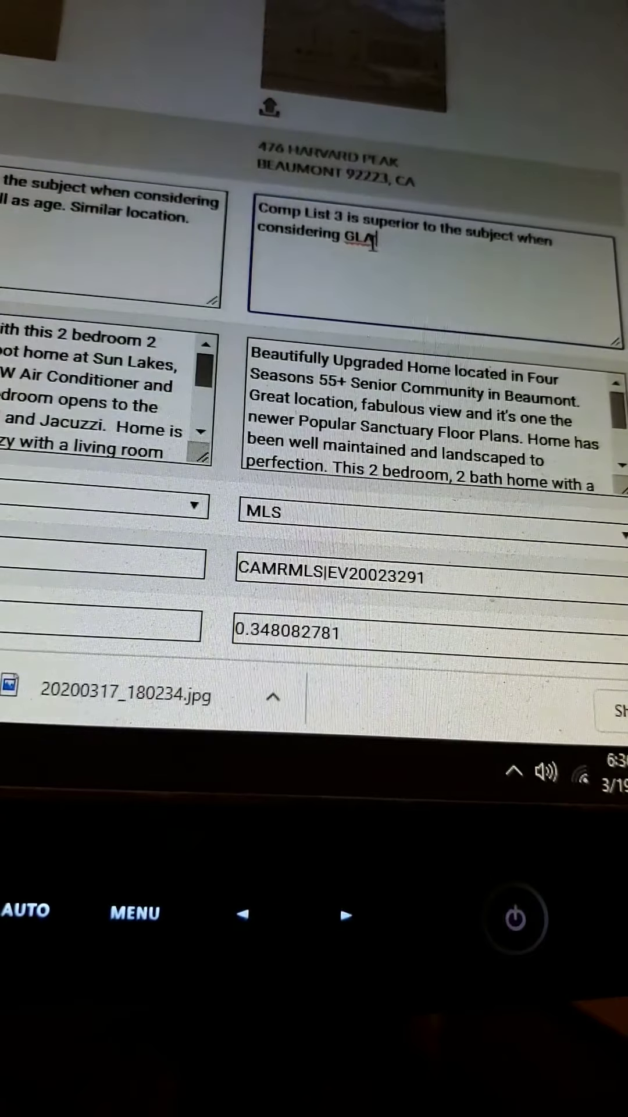
text(, lot siz)
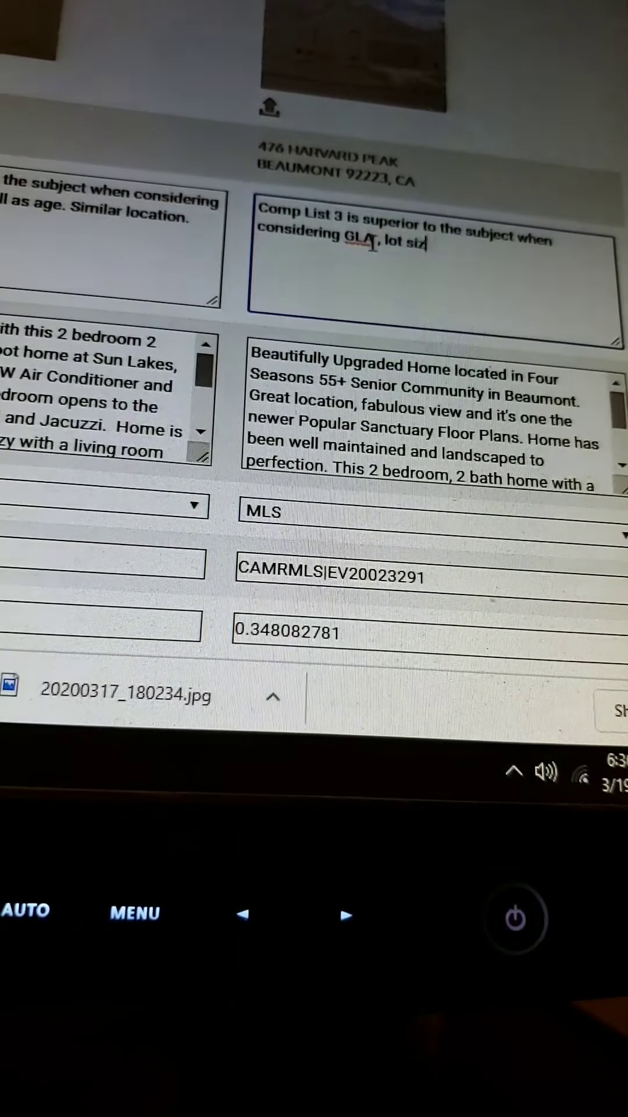
text(e and age.)
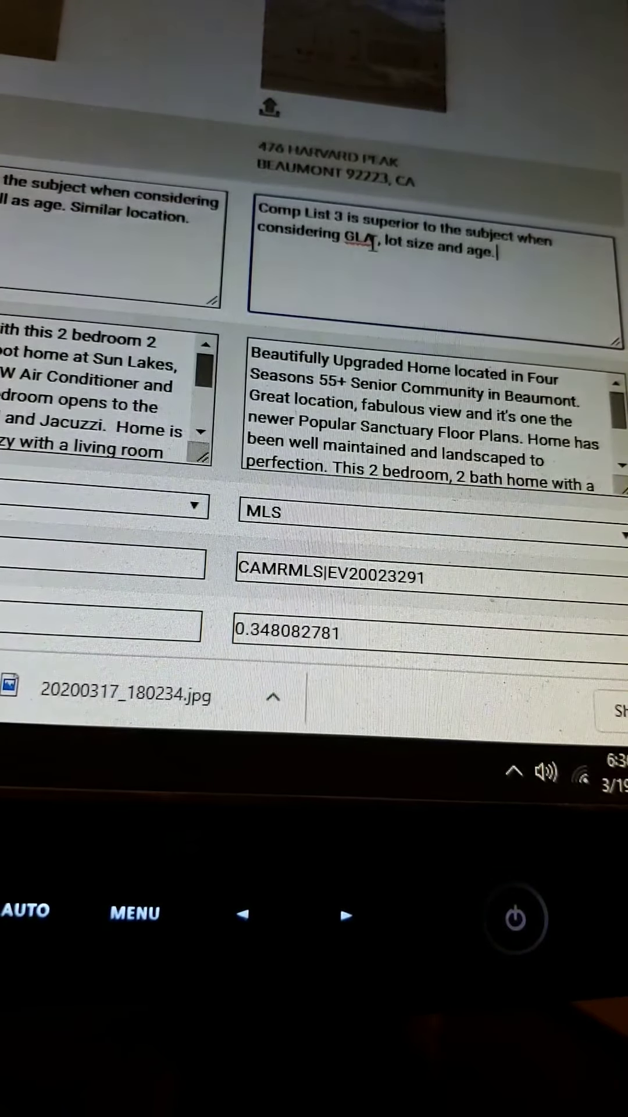
text(Shares simi)
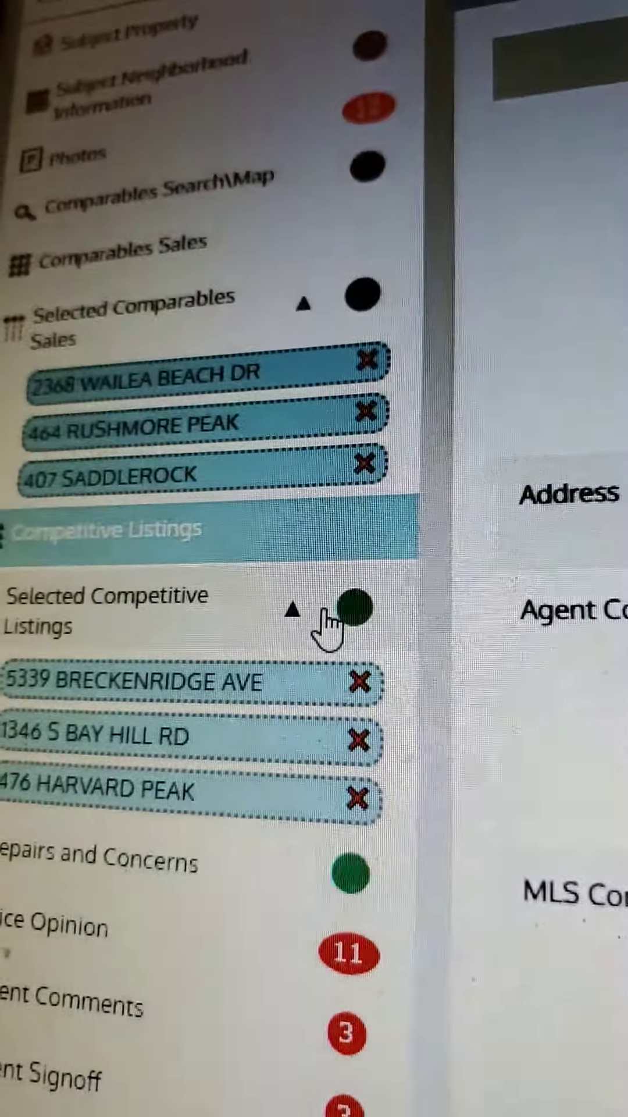
Step: Go to Price Opinion, reviewing comparable prices and selecting the $329,000 sale price
click(121, 530)
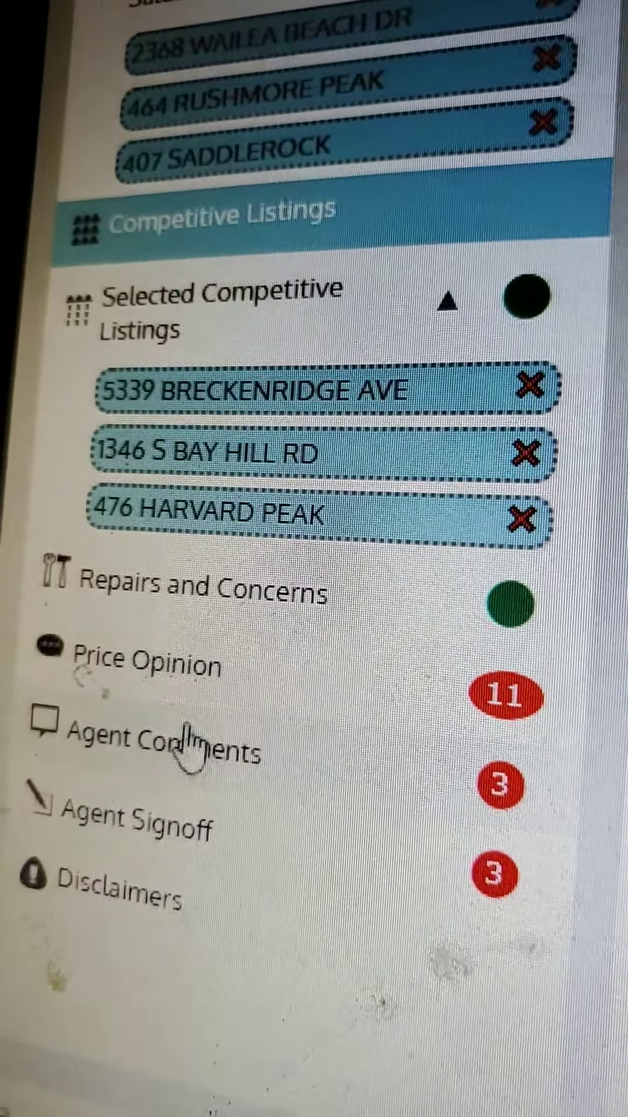
scroll(down, 3)
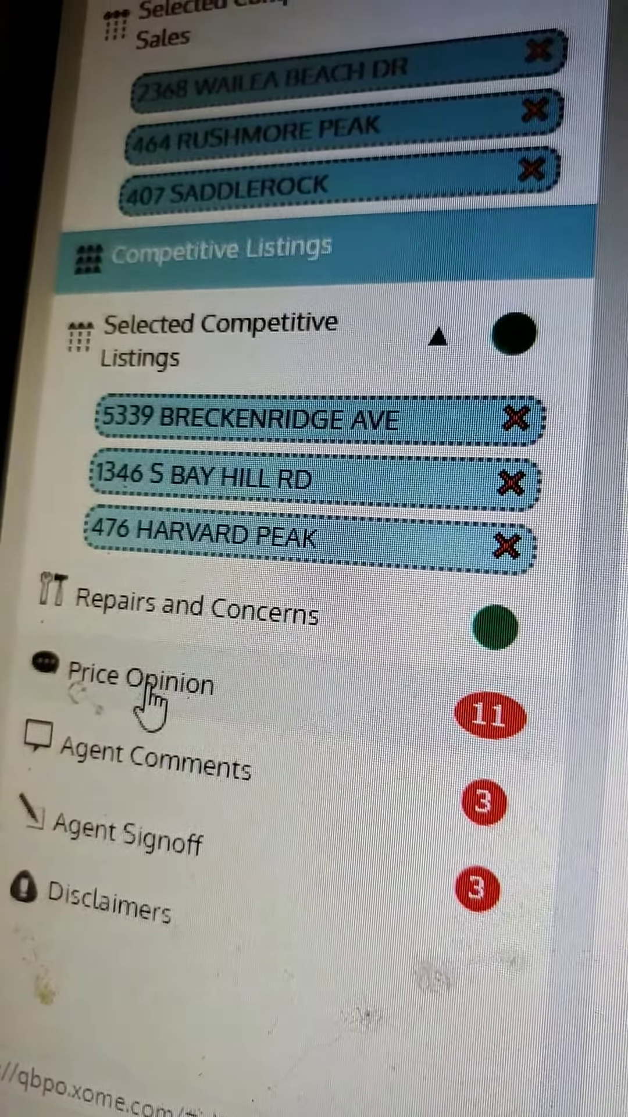
click(128, 678)
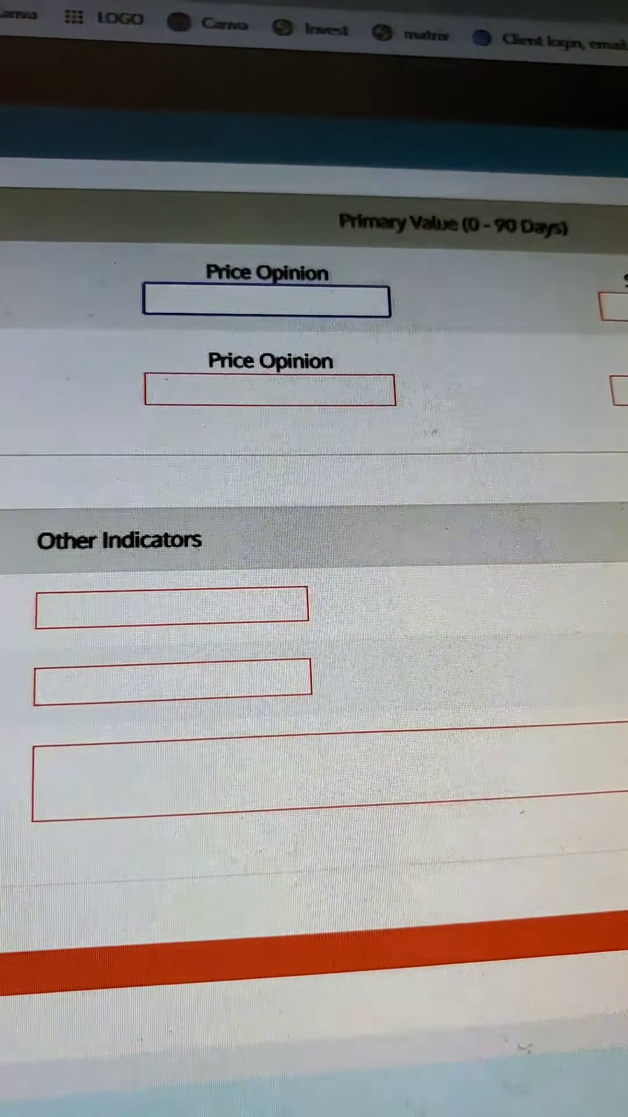
scroll(down, 3)
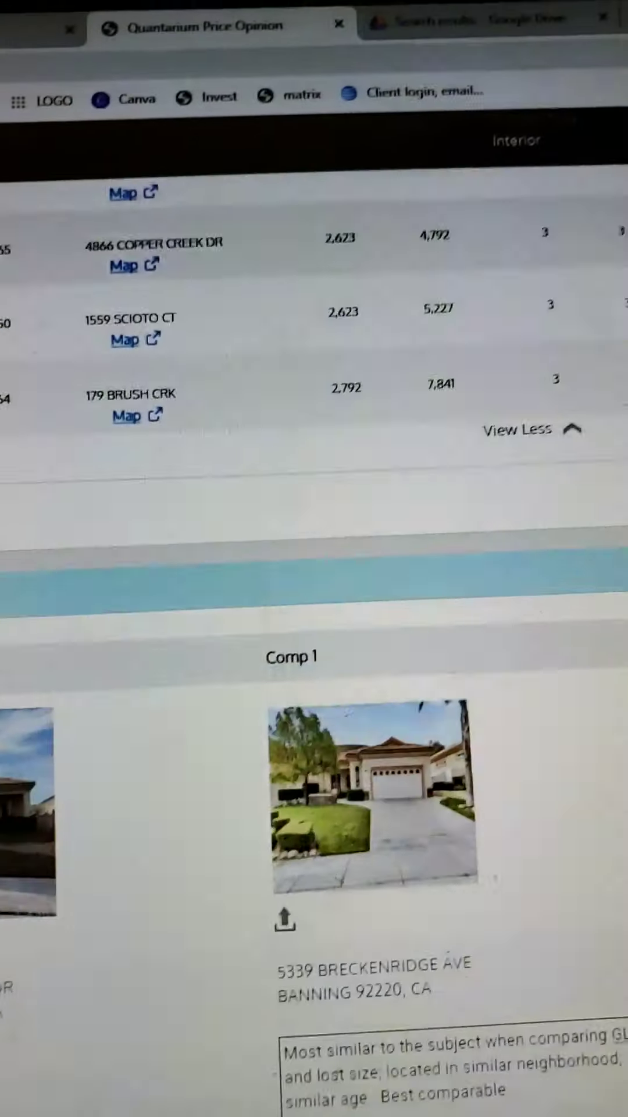
scroll(down, 3)
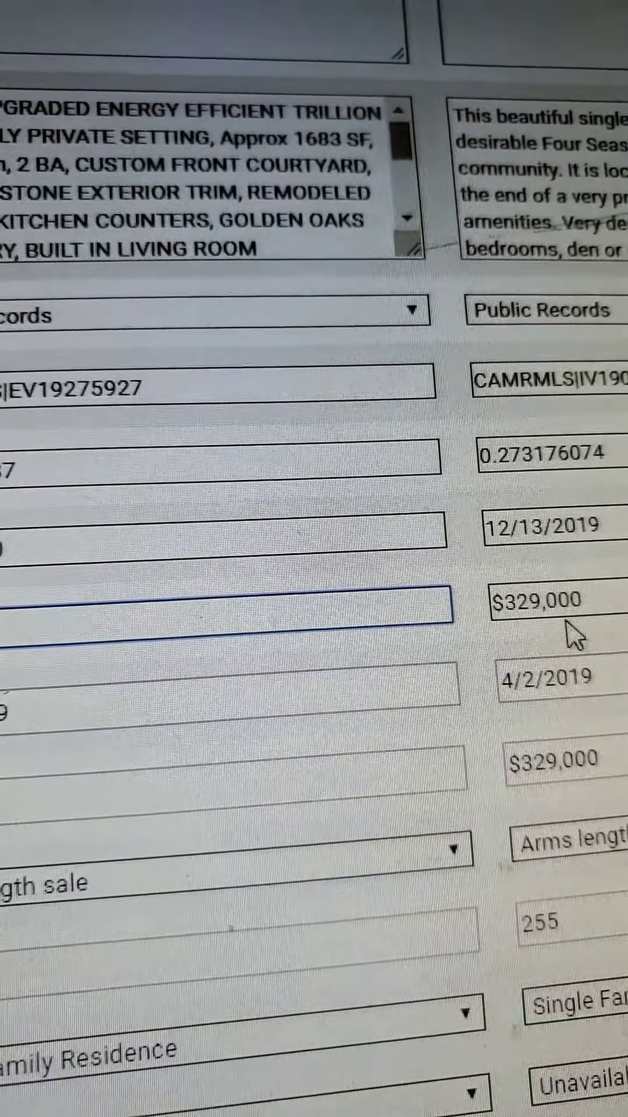
double_click(555, 616)
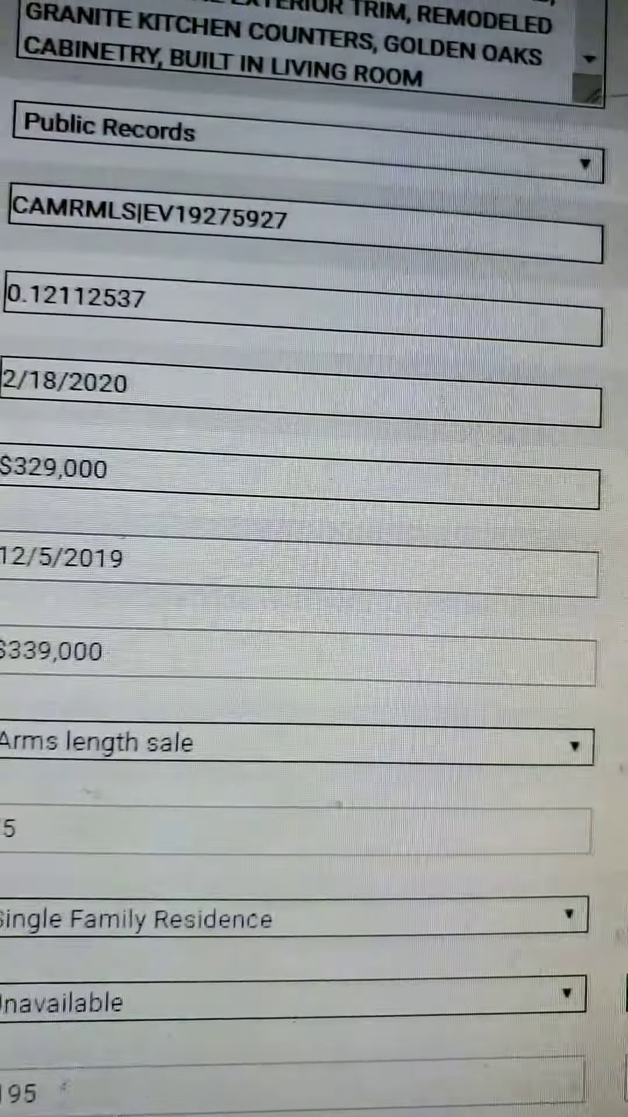
scroll(down, 3)
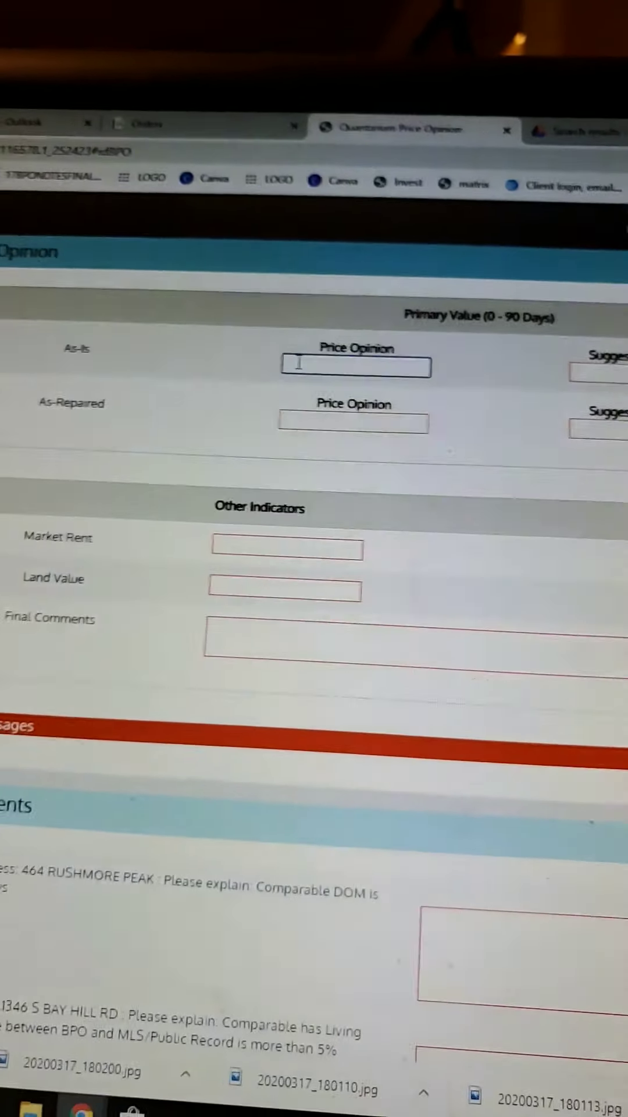
Step: Enter $329,000 as-is and as-repaired price opinions and $334,000 suggested list prices
text($329,000)
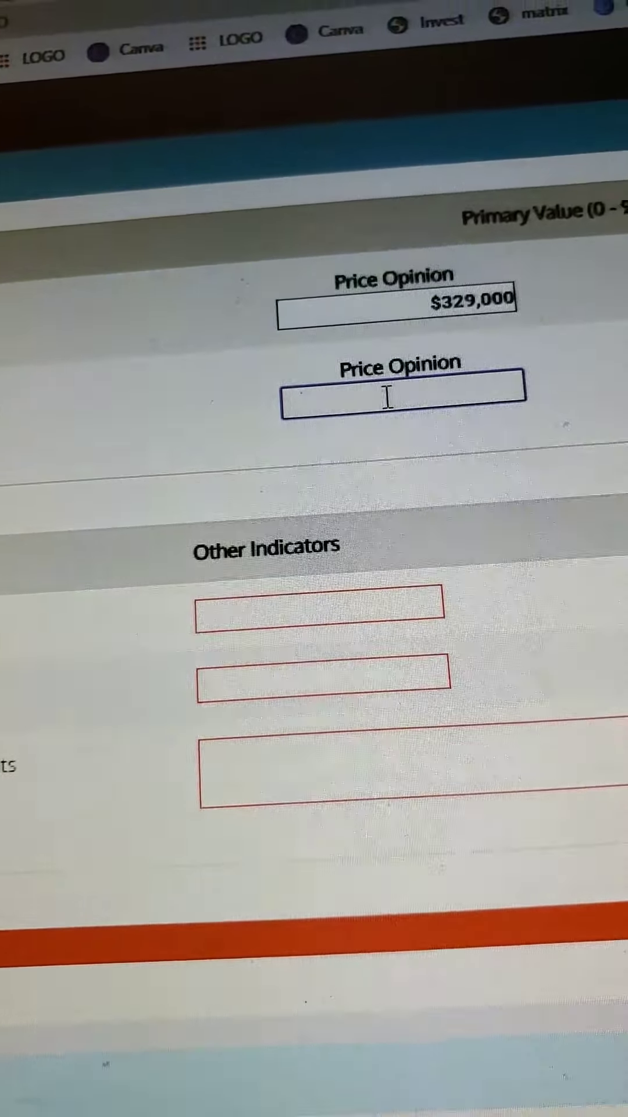
text($329,000)
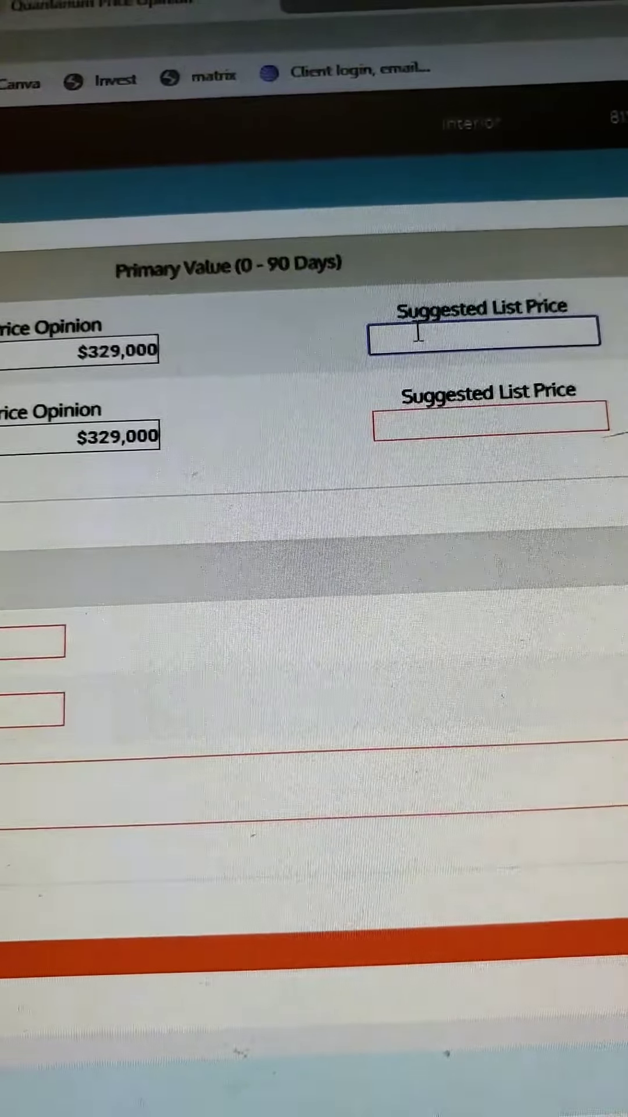
text($334,000)
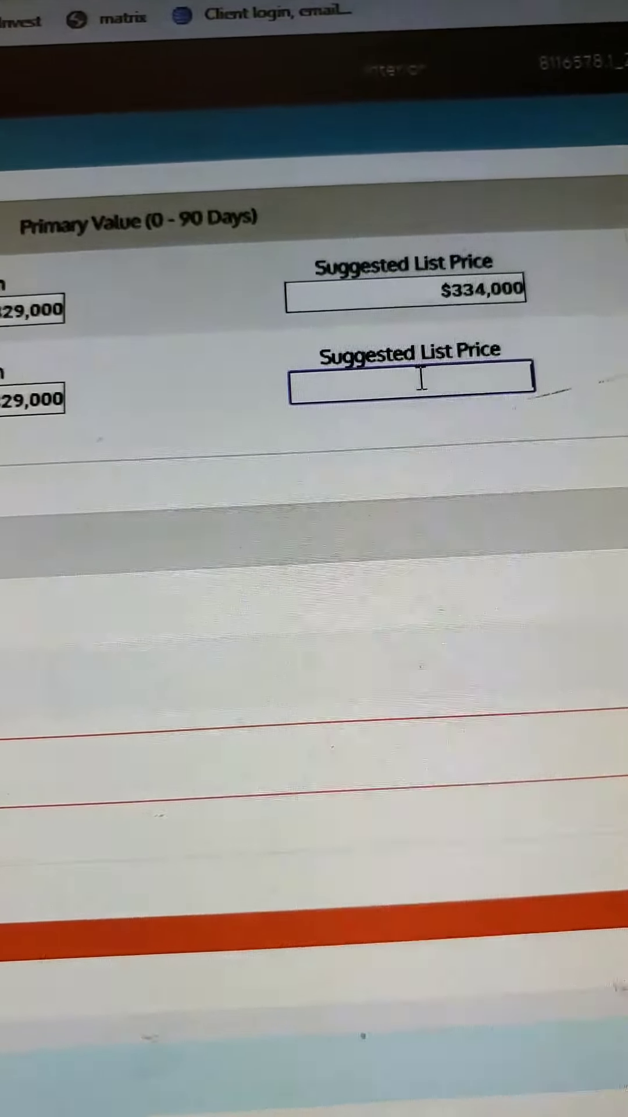
text($334,000)
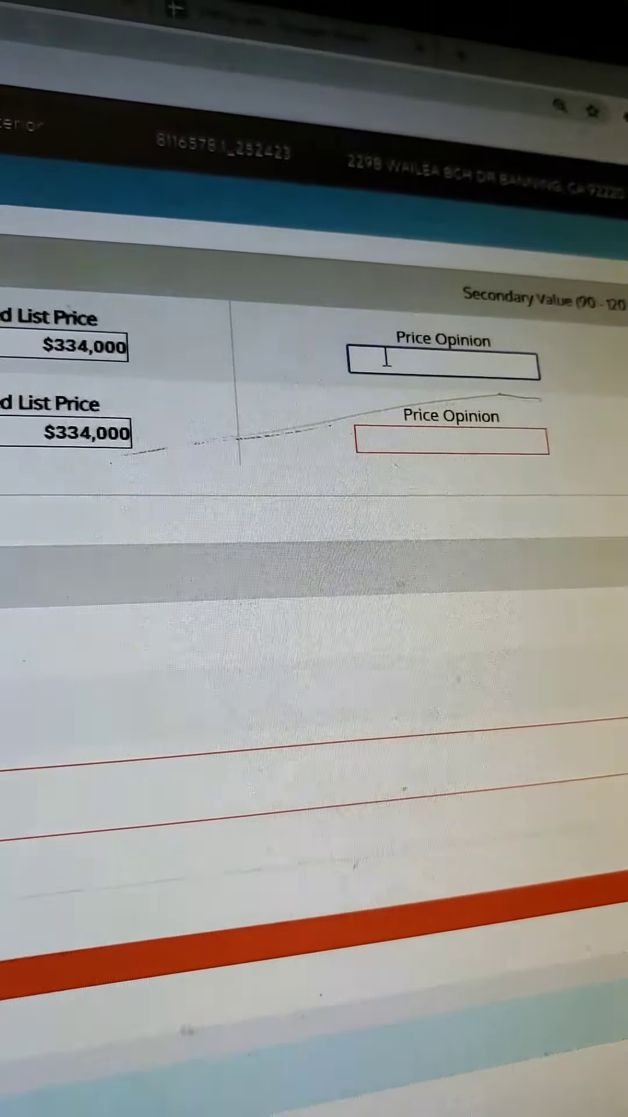
Step: Type $335,000 into the as-is and as-repaired Secondary Value price opinion fields
text($335,000)
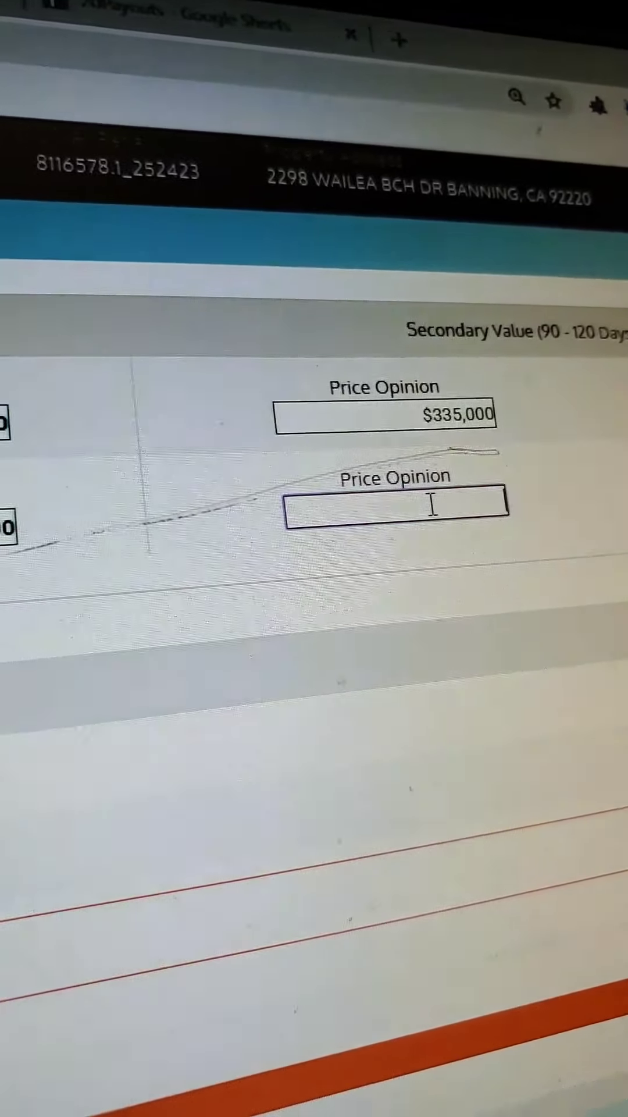
text($335,000)
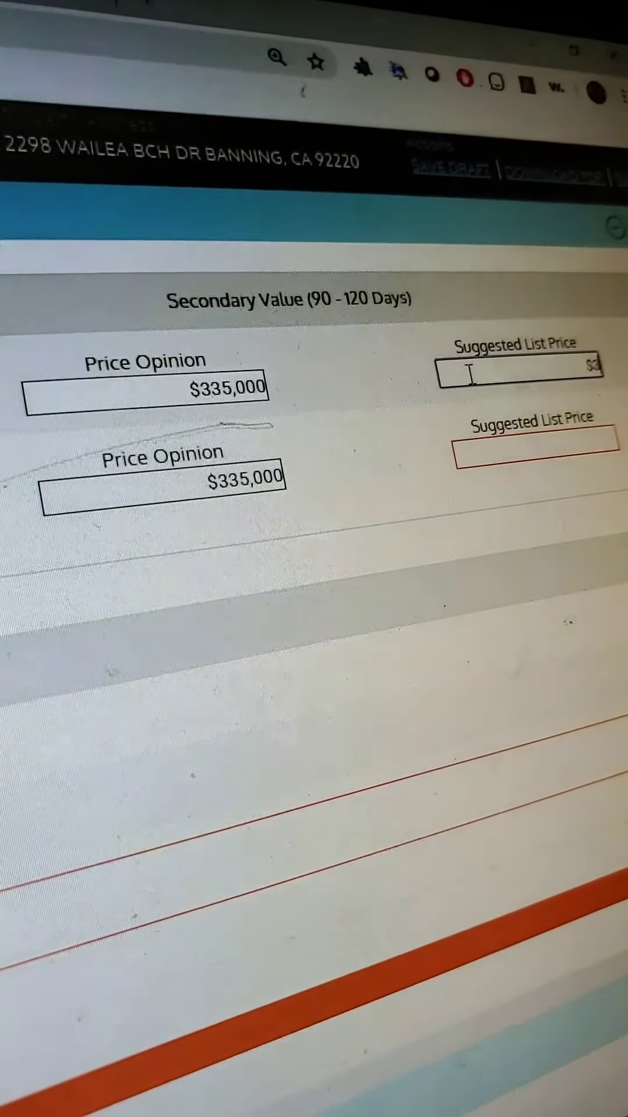
text(34,000)
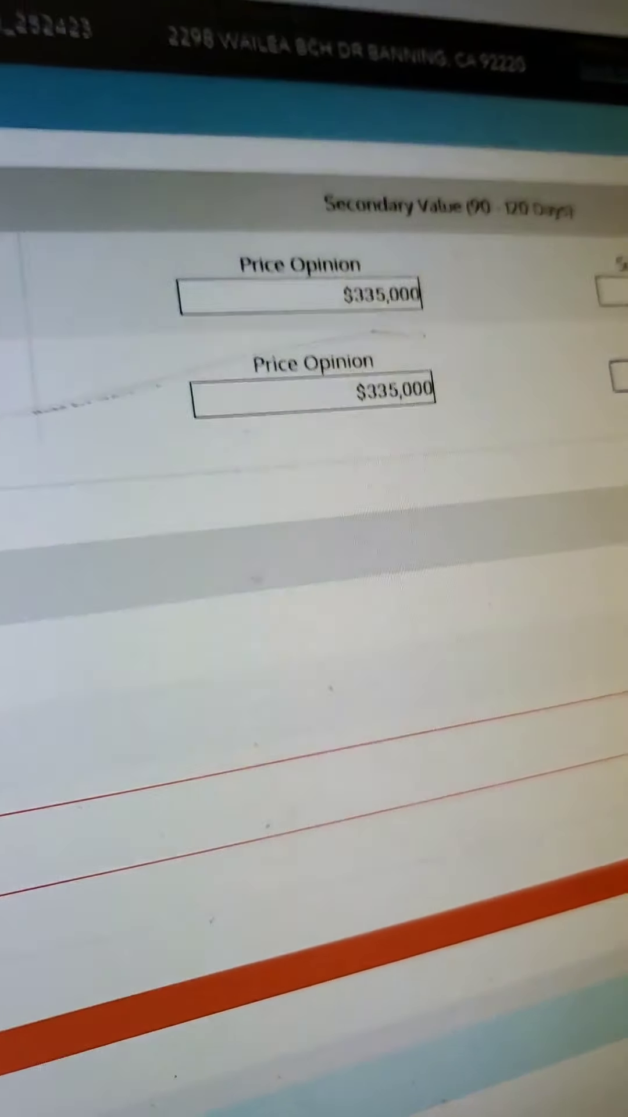
Step: Enter a market rent of $2,100 under Other Indicators, then $7,800 in Land Value
scroll(down, 3)
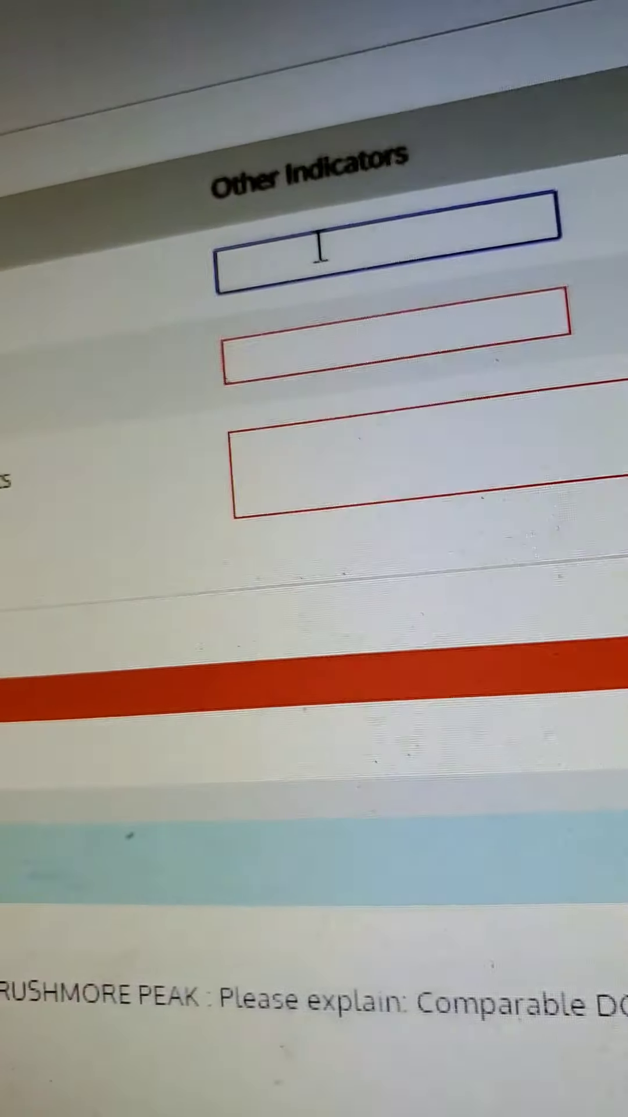
text($2,100)
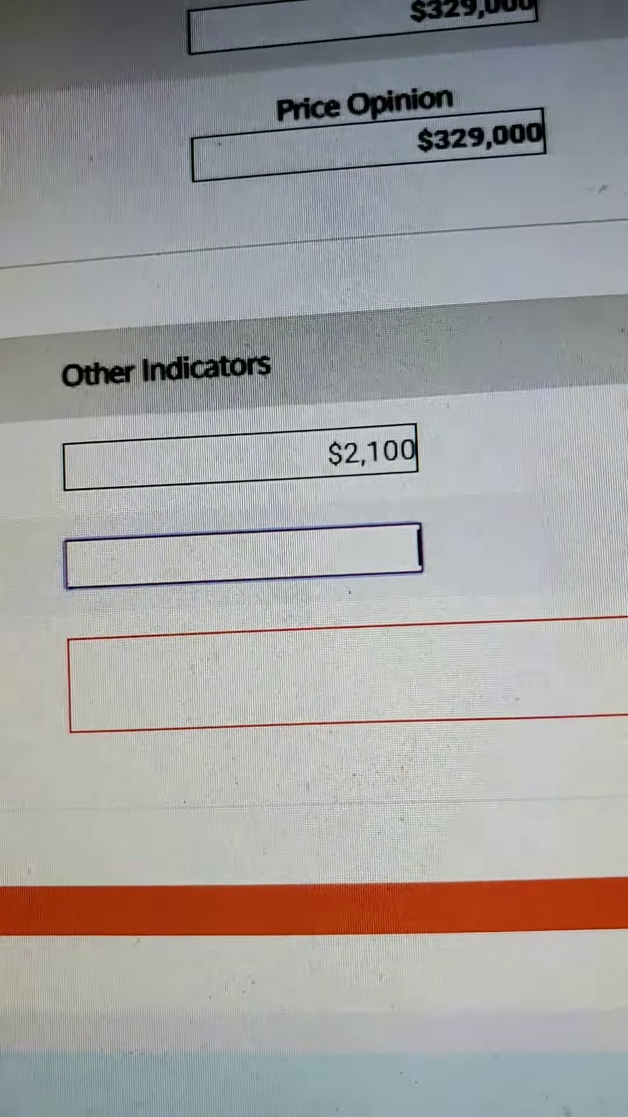
text($7,800)
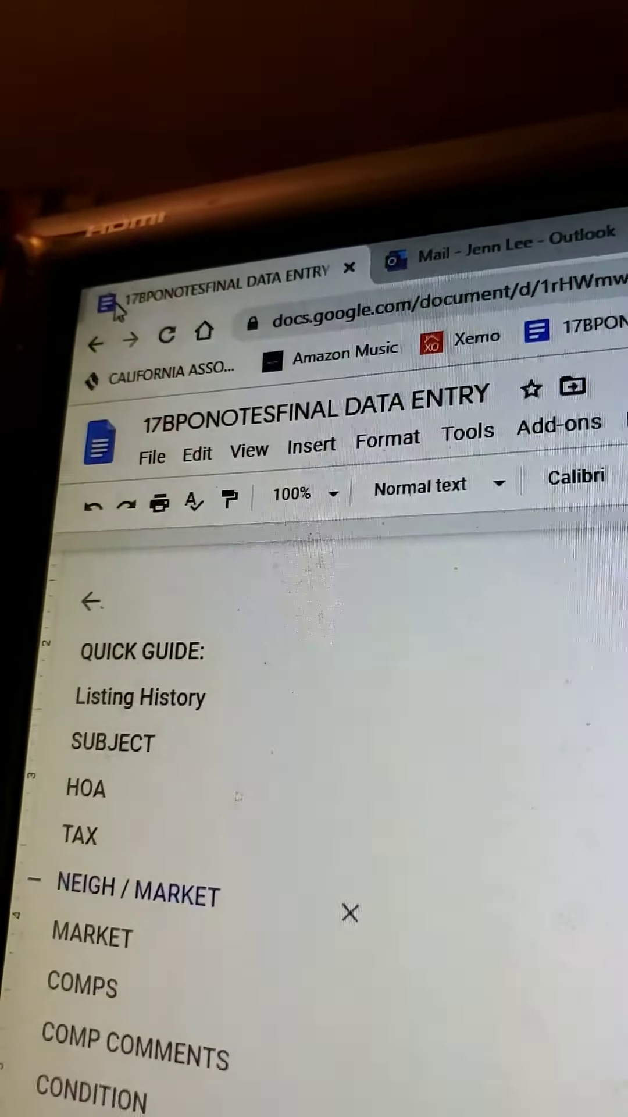
Step: Scroll through the Final Notes boilerplate in the 17BPONOTESFINAL DATA ENTRY doc
scroll(down, 3)
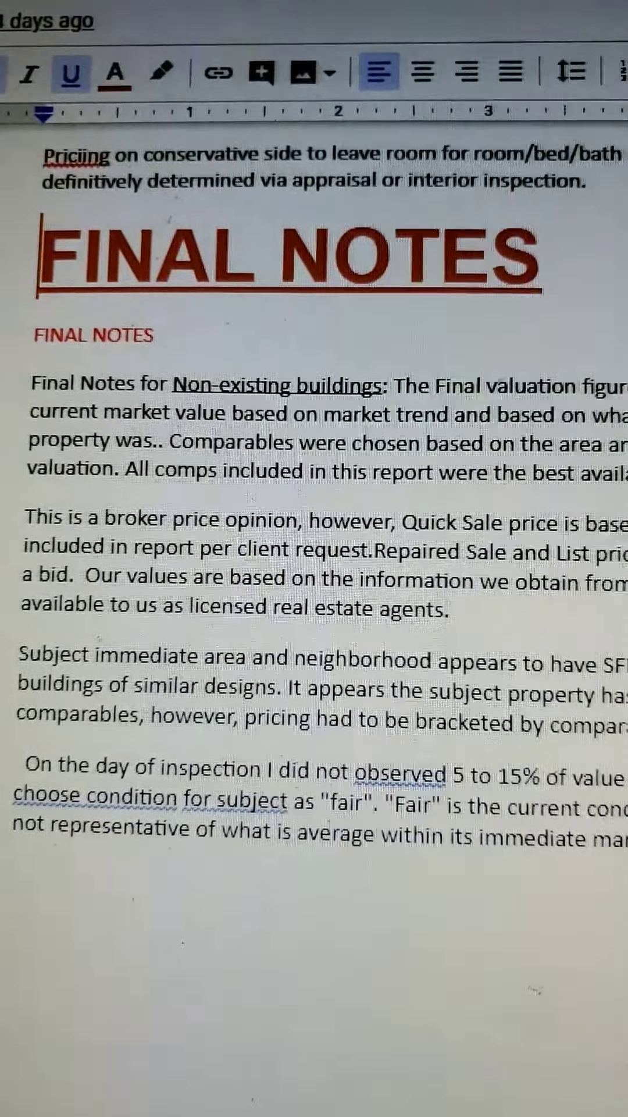
scroll(down, 3)
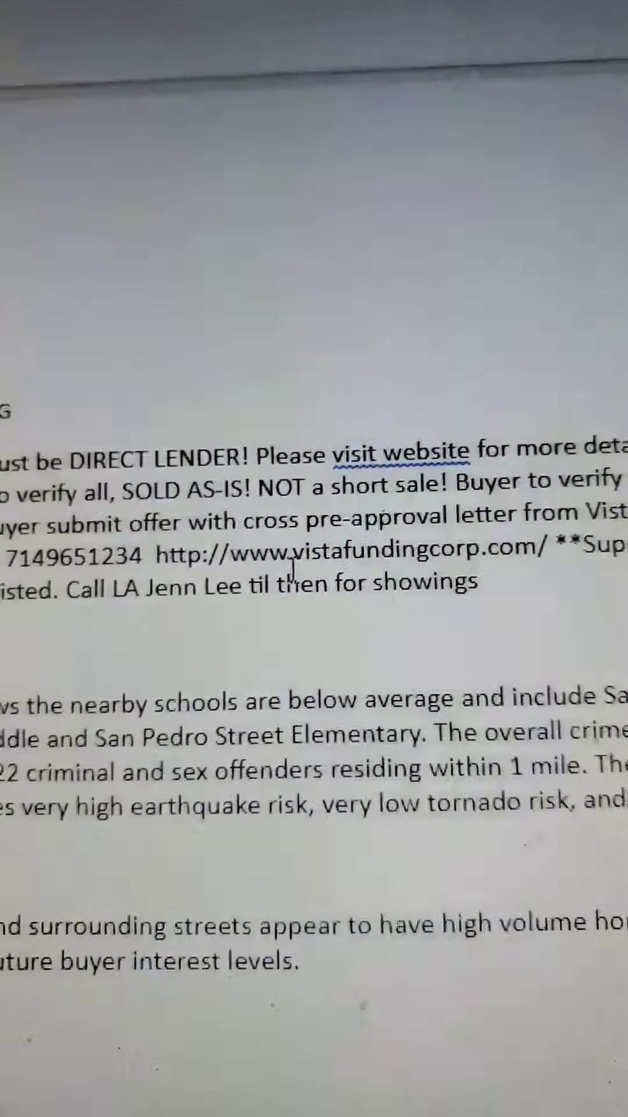
scroll(down, 3)
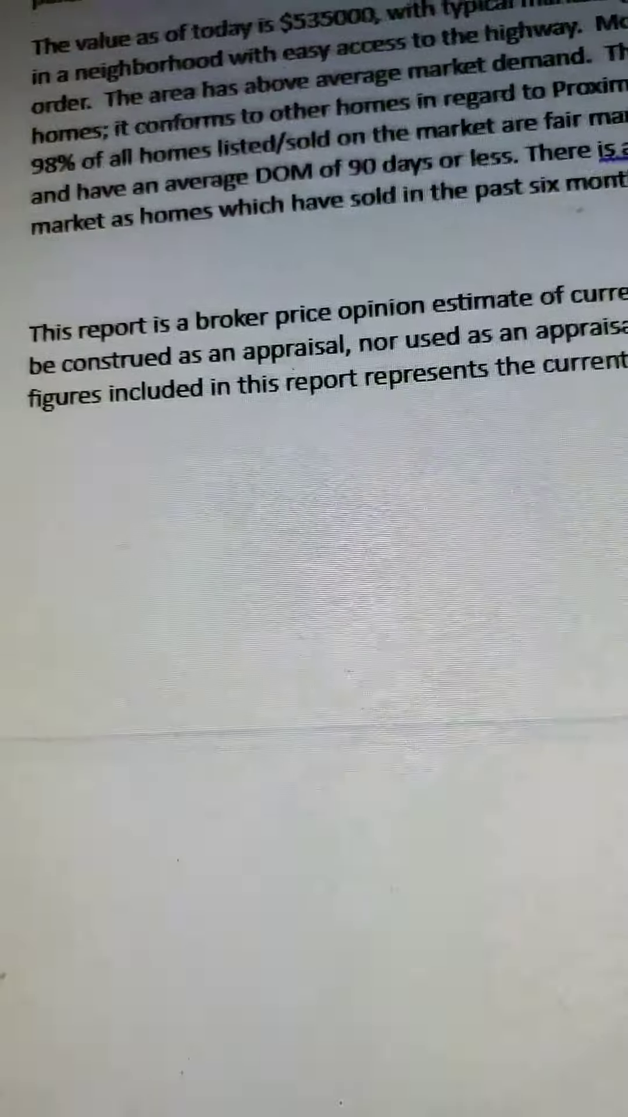
scroll(down, 3)
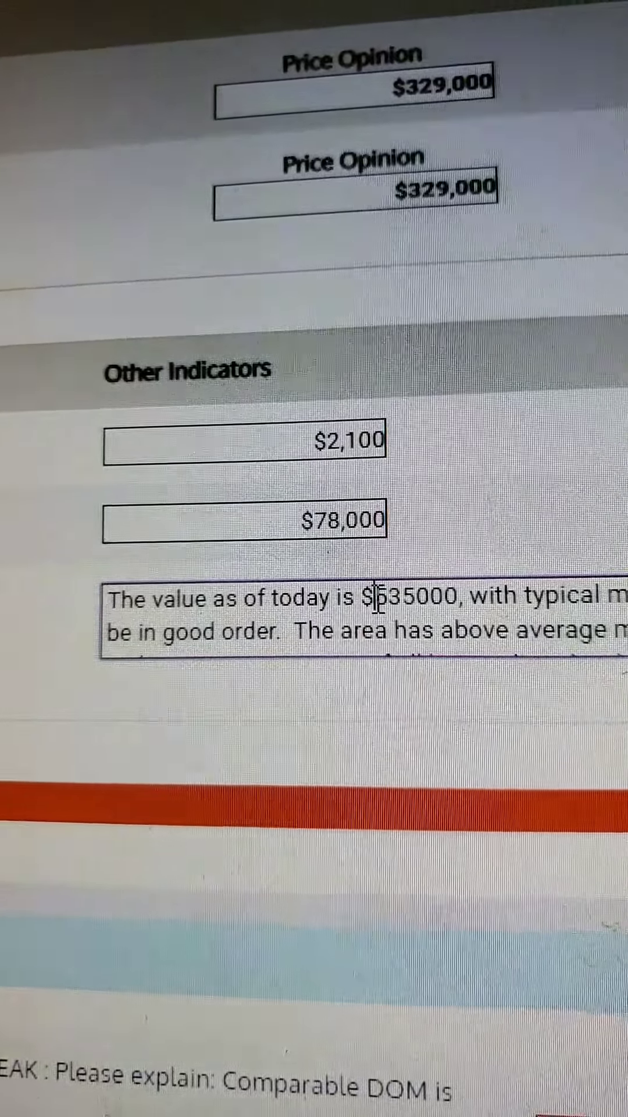
Step: Select the dollar figure in Final Comments and scroll to the Validation Messages
double_click(299, 865)
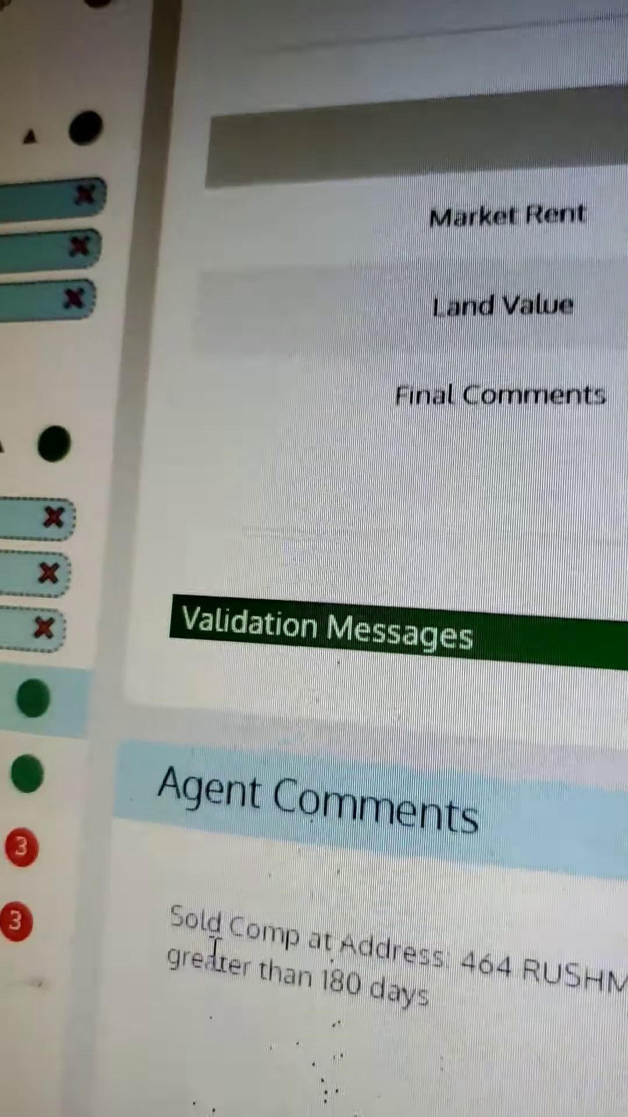
scroll(down, 3)
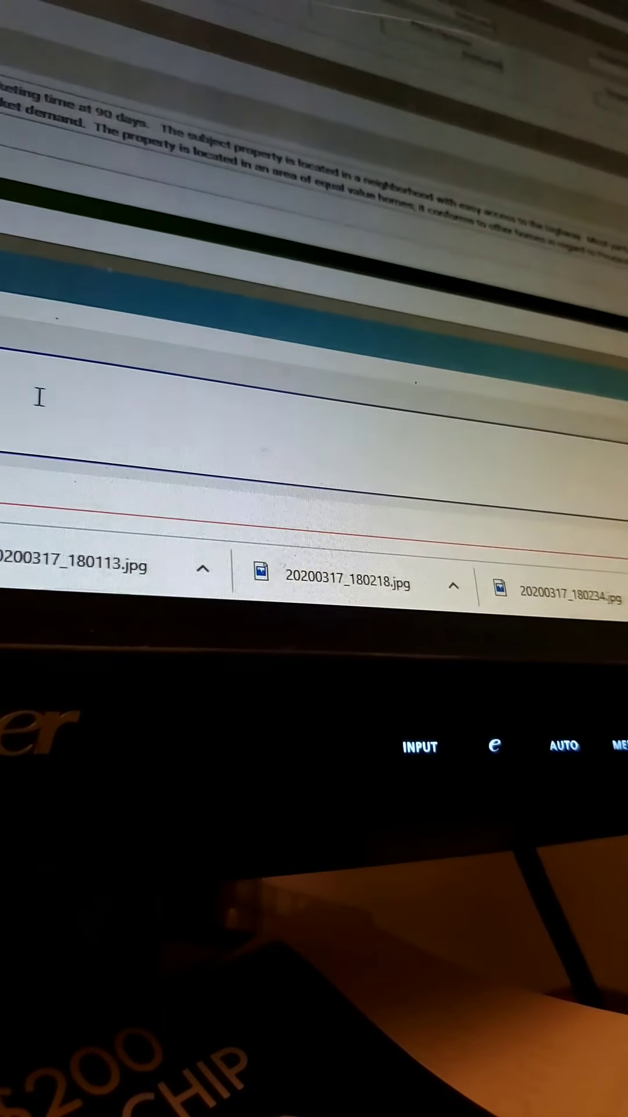
Step: Type an all-caps note about finding enough market data that brackets the subject
text(FIN)
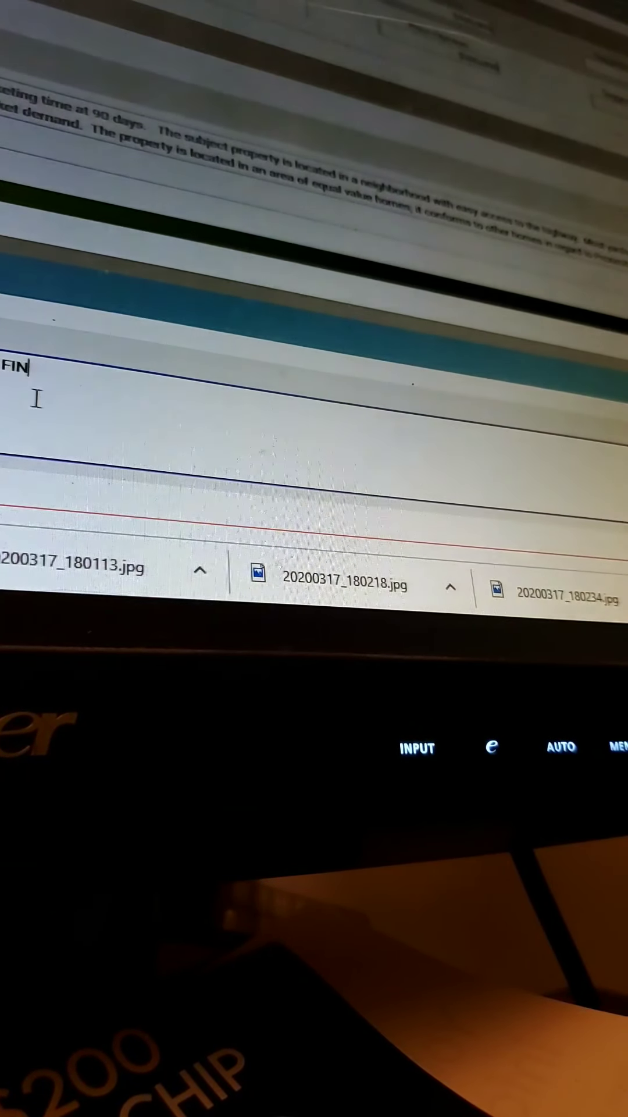
text(D ENOUGH MARKET DATA TO B)
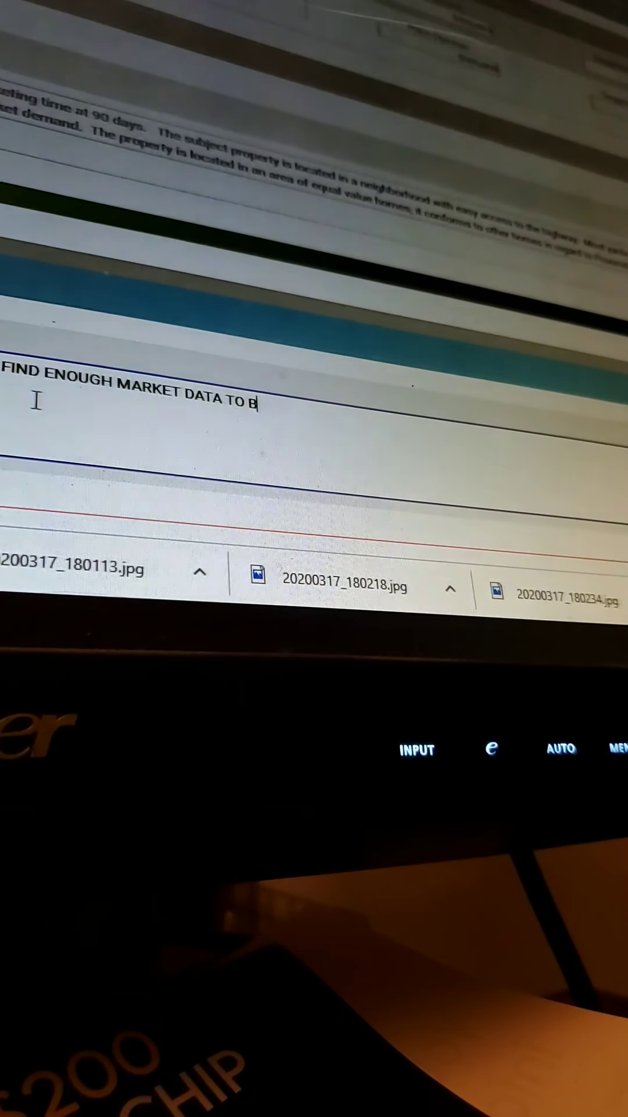
text(RACKETS)
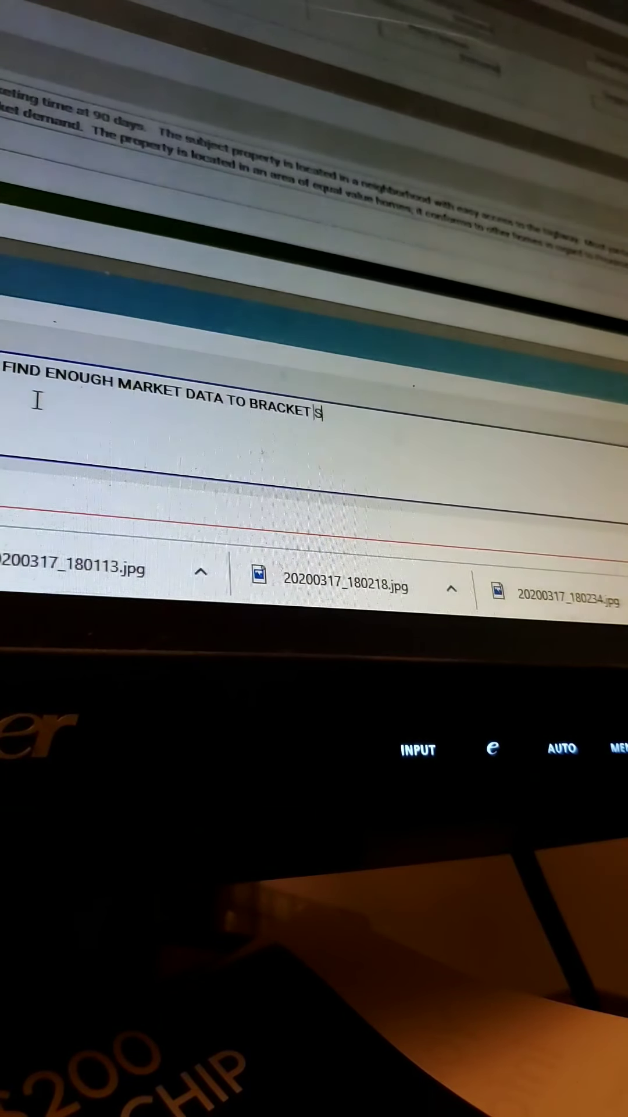
text(SUBJECT IN M)
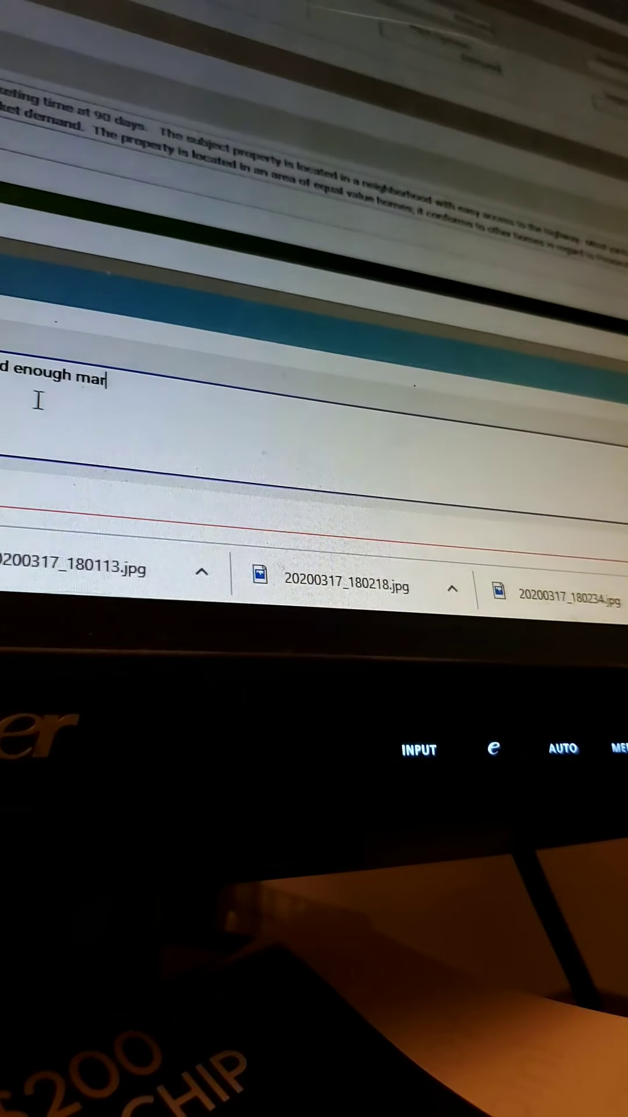
Step: Write 'market data, I had to expand some search criteria to bracket subject in most' features
text(ket data,)
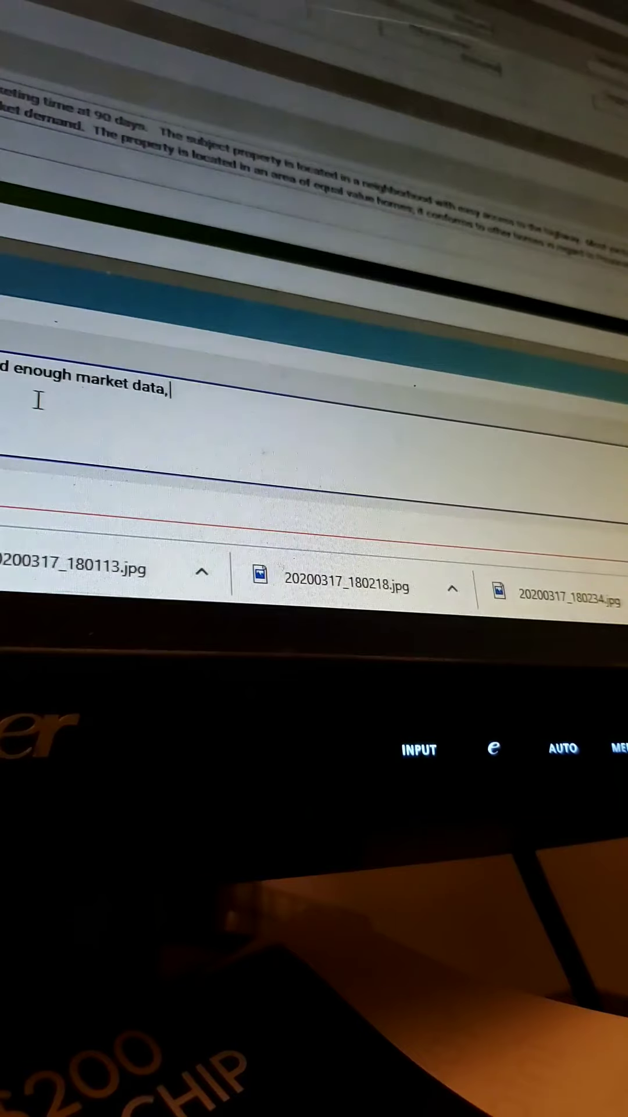
text(I had to e)
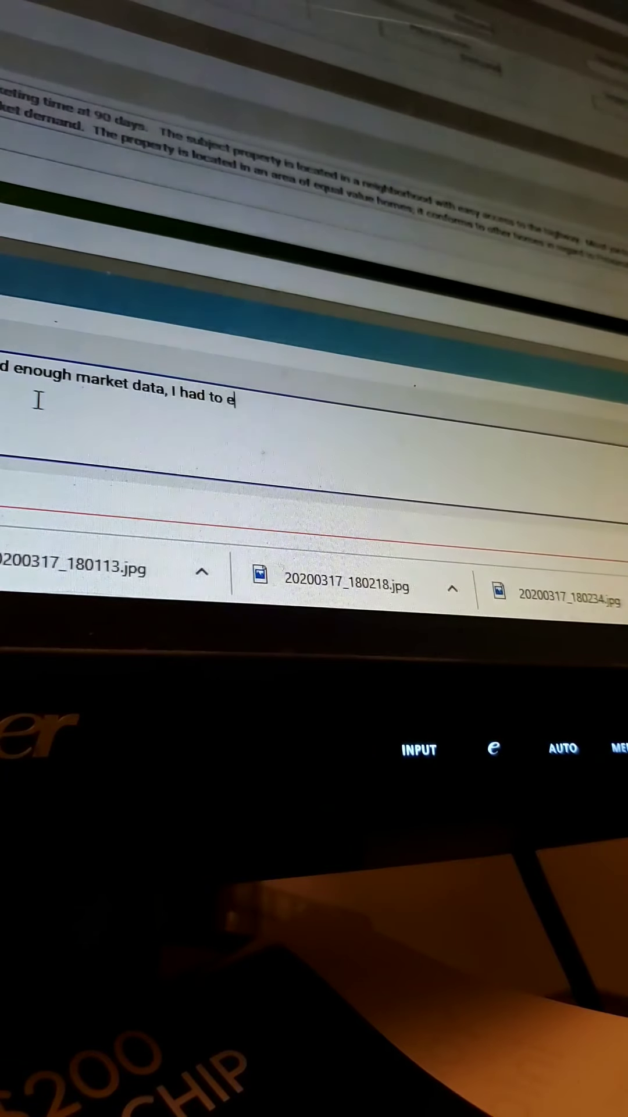
text(xpand some)
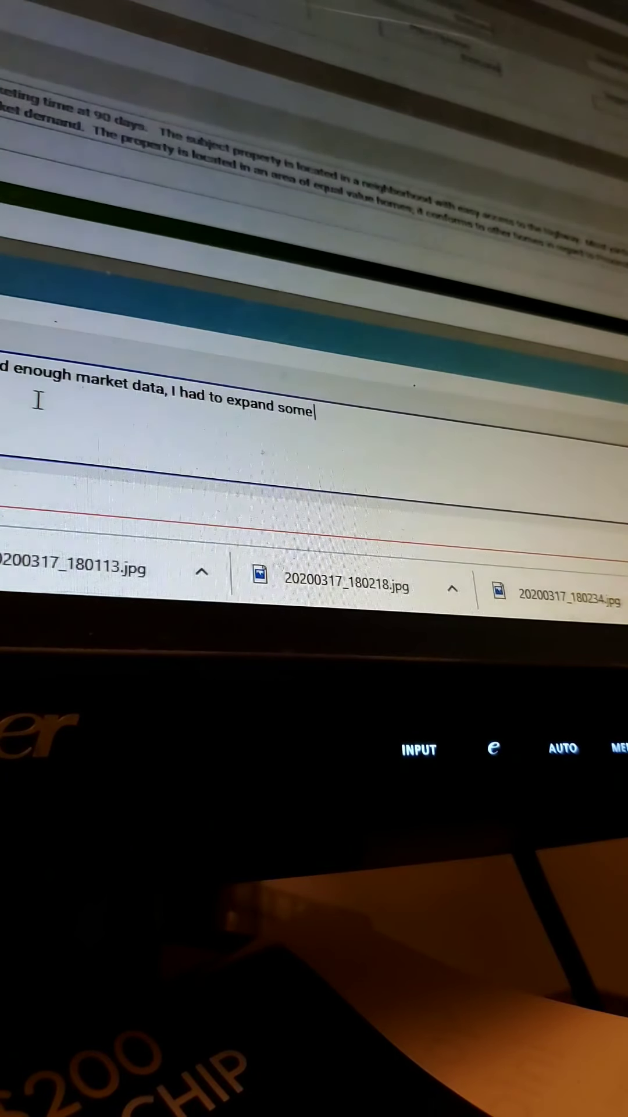
text(search d)
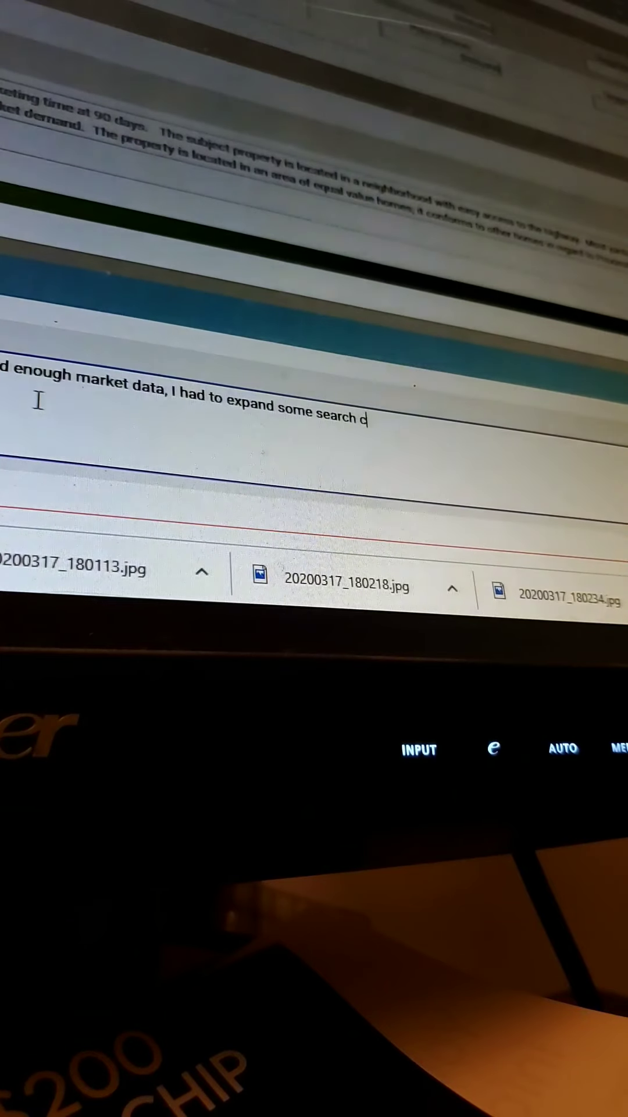
text(riteria)
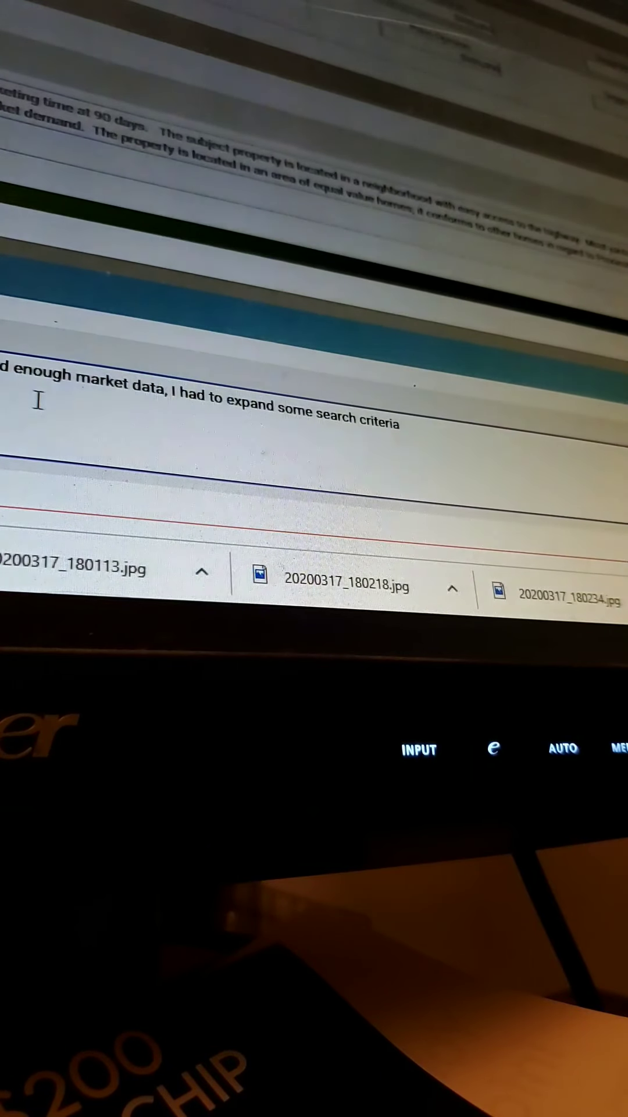
text(to bracket)
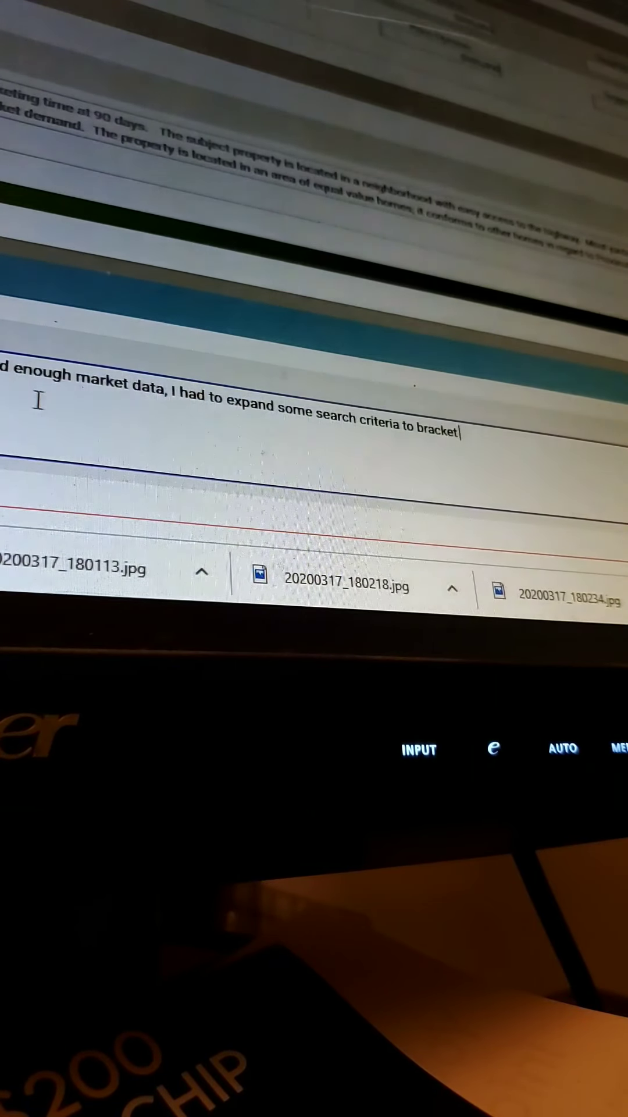
text(subject in most other featur)
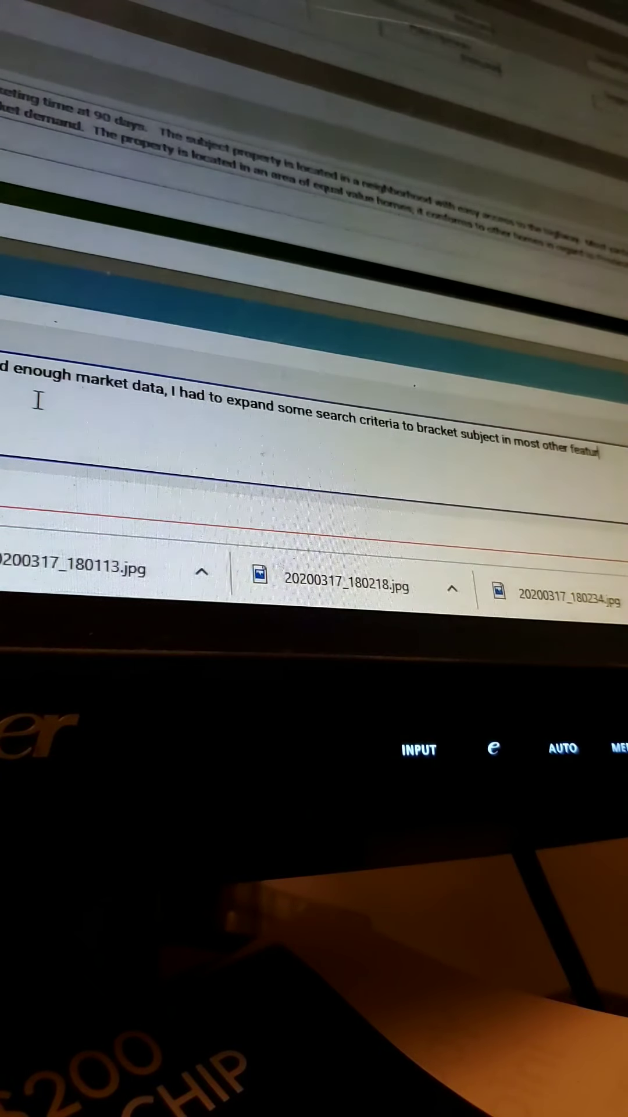
text(es)
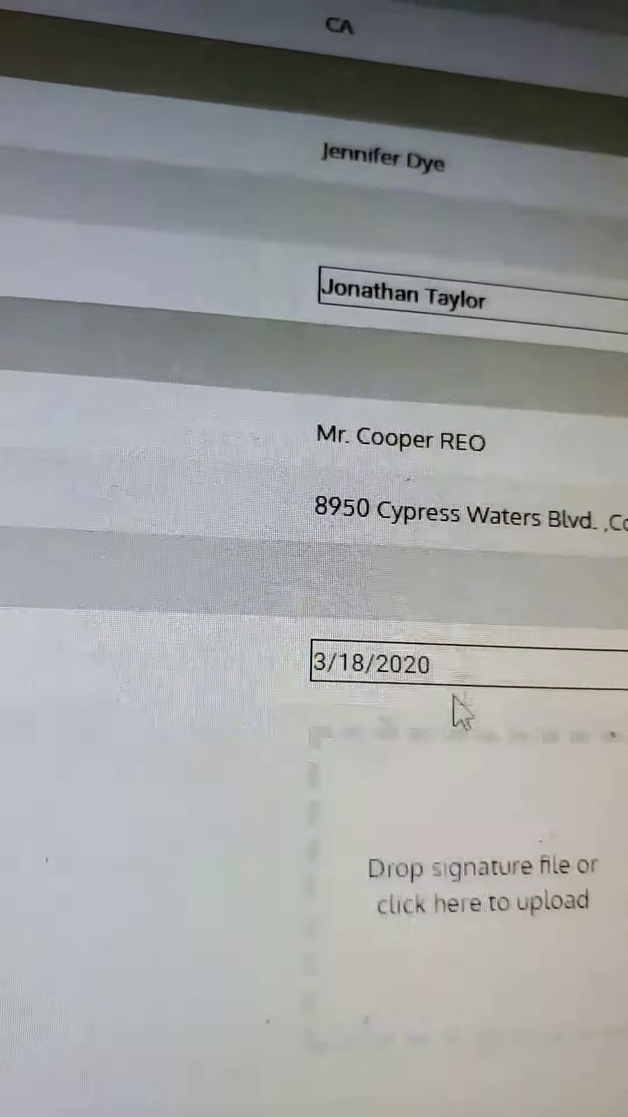
Step: Start the signature upload from the 'Drop signature file or click here to upload' box
click(413, 841)
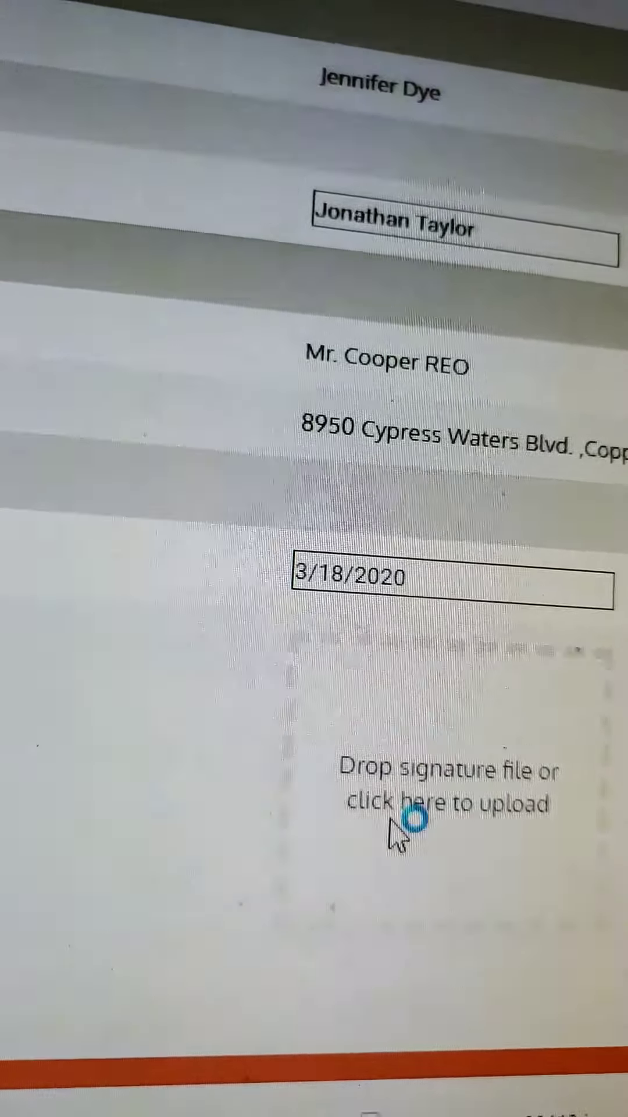
Step: Bring up the file picker, go to Documents, and scroll to the signature PDFs
click(406, 830)
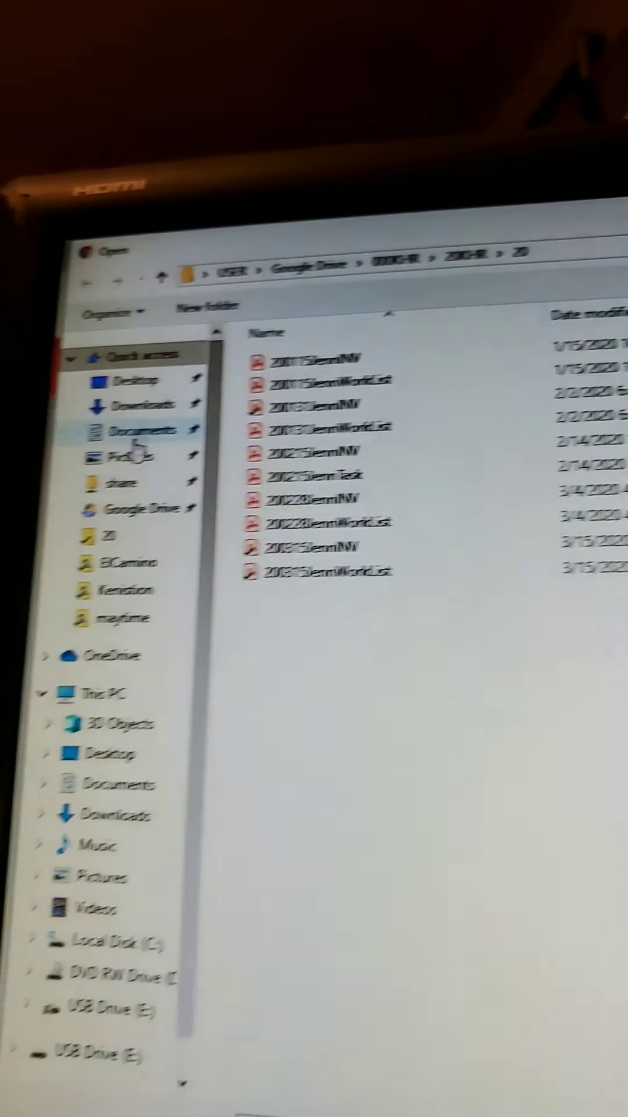
click(164, 393)
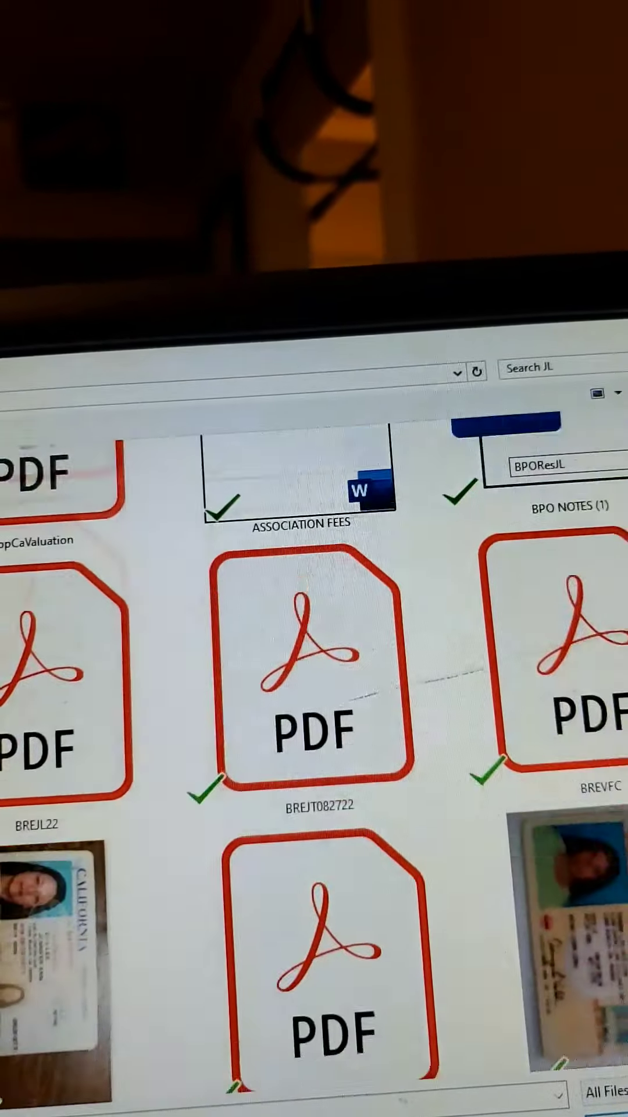
scroll(down, 3)
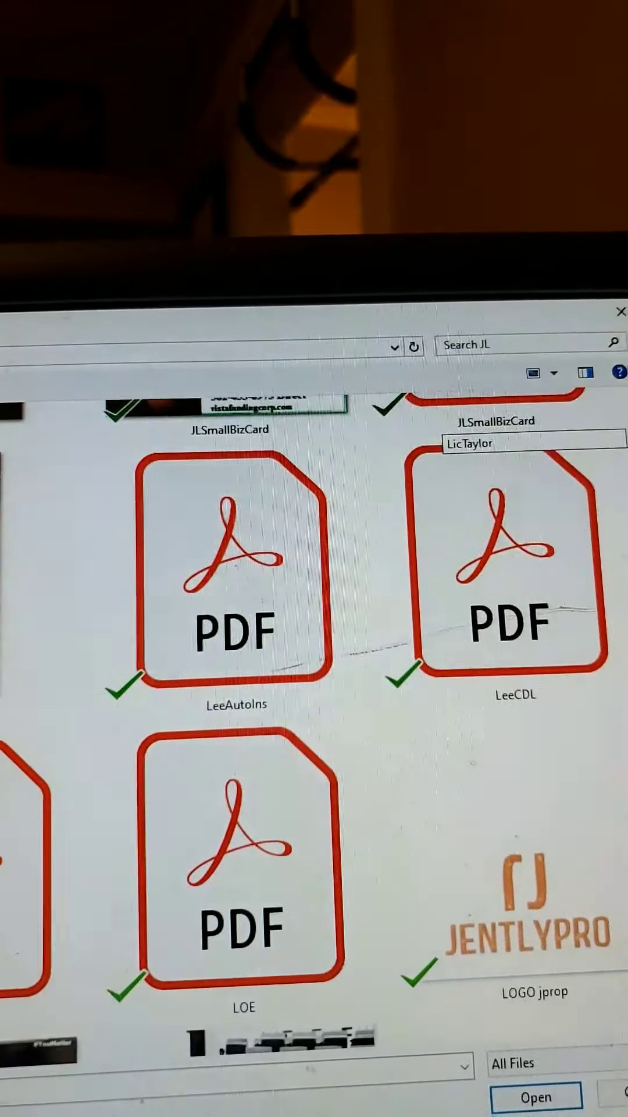
scroll(down, 3)
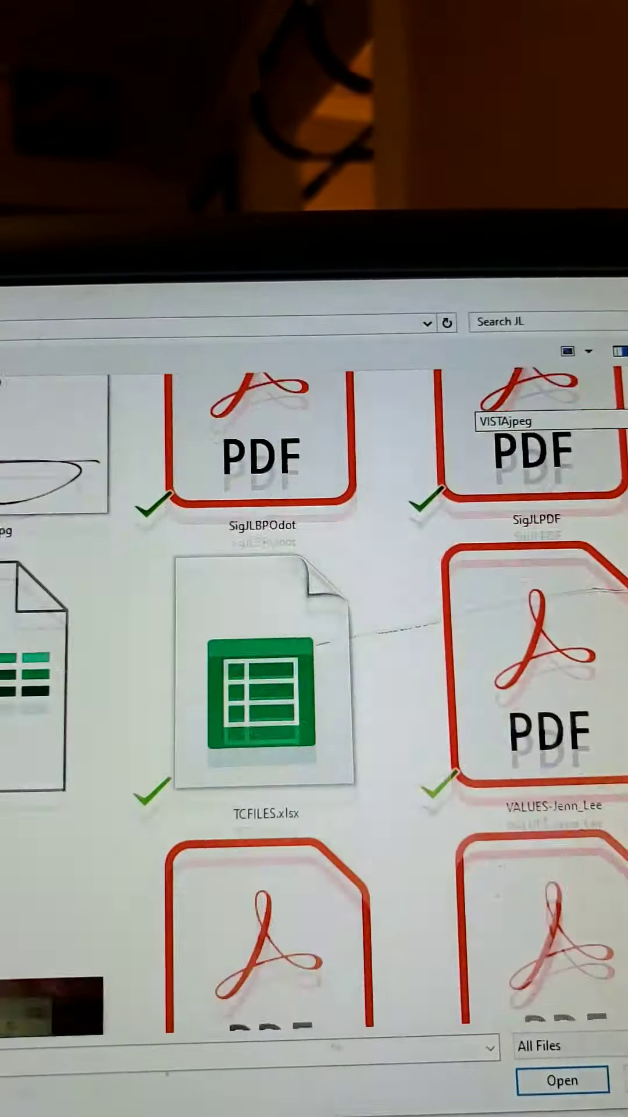